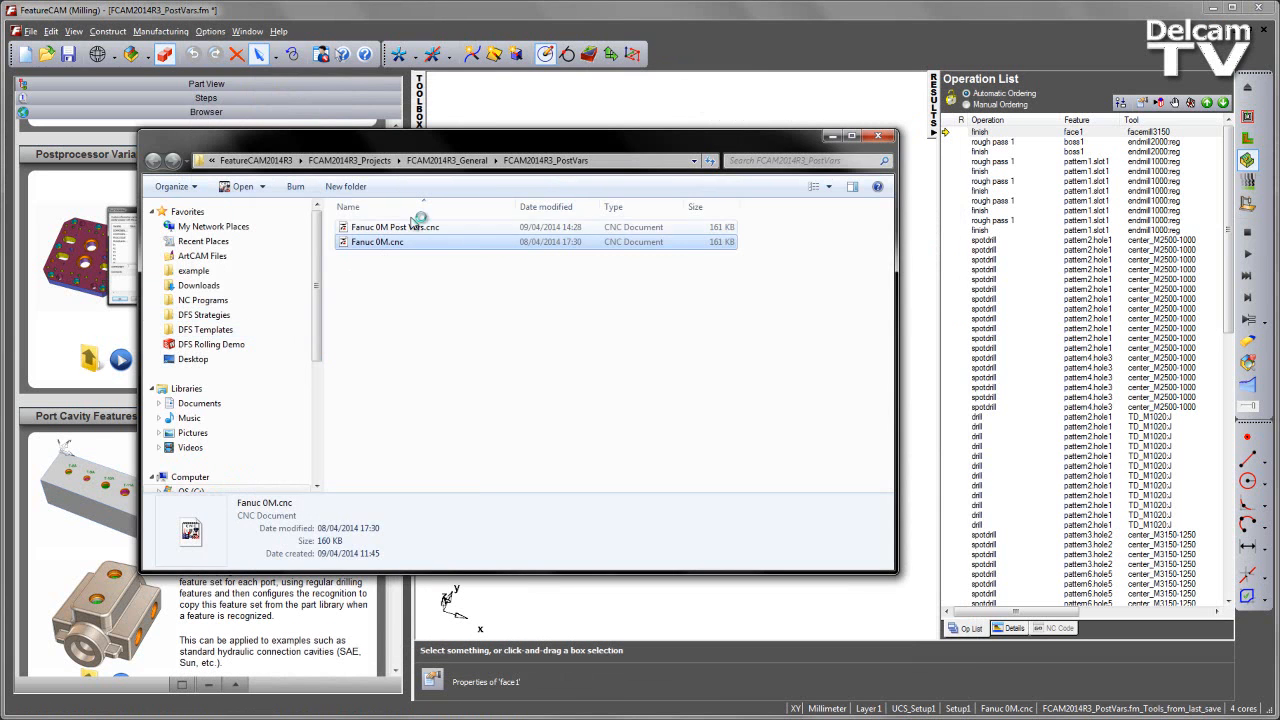
Choose Fanuc 0M.cnc from the FCAM2014R3_PostVars folder as the part's post processor.
left_click(376, 242)
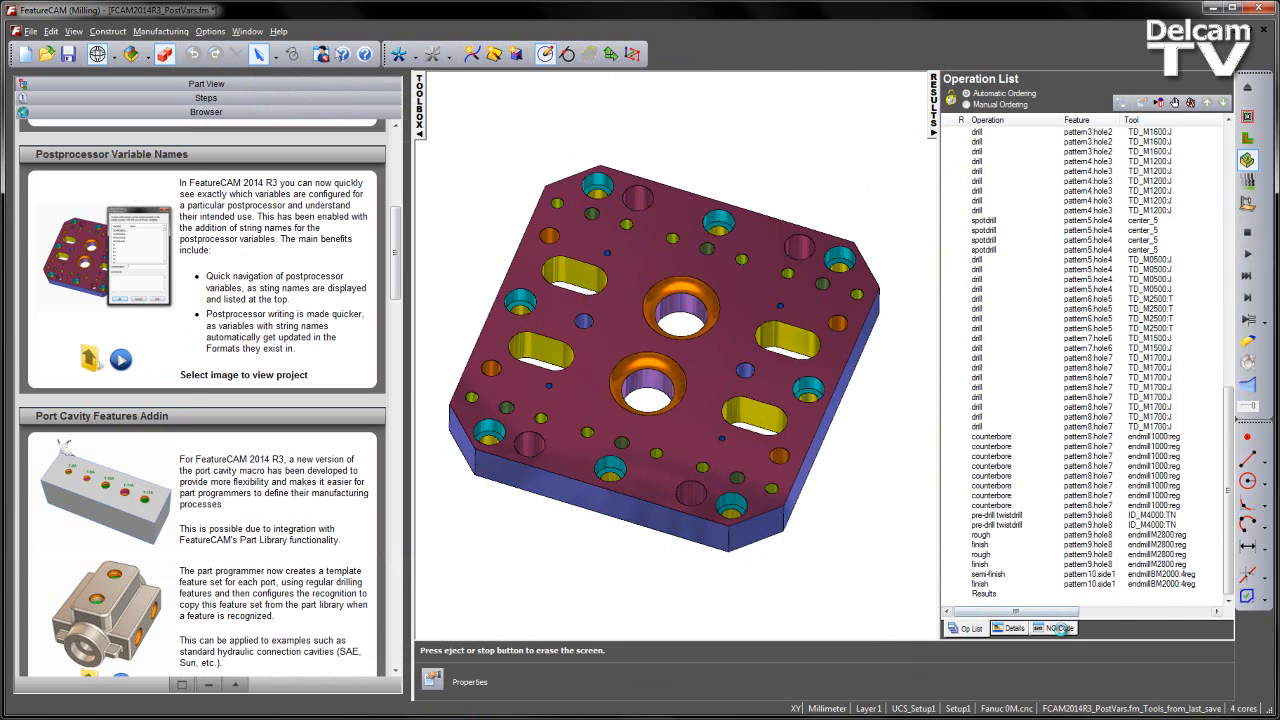
Show the part's generated NC code with its empty header comment lines.
left_click(1052, 628)
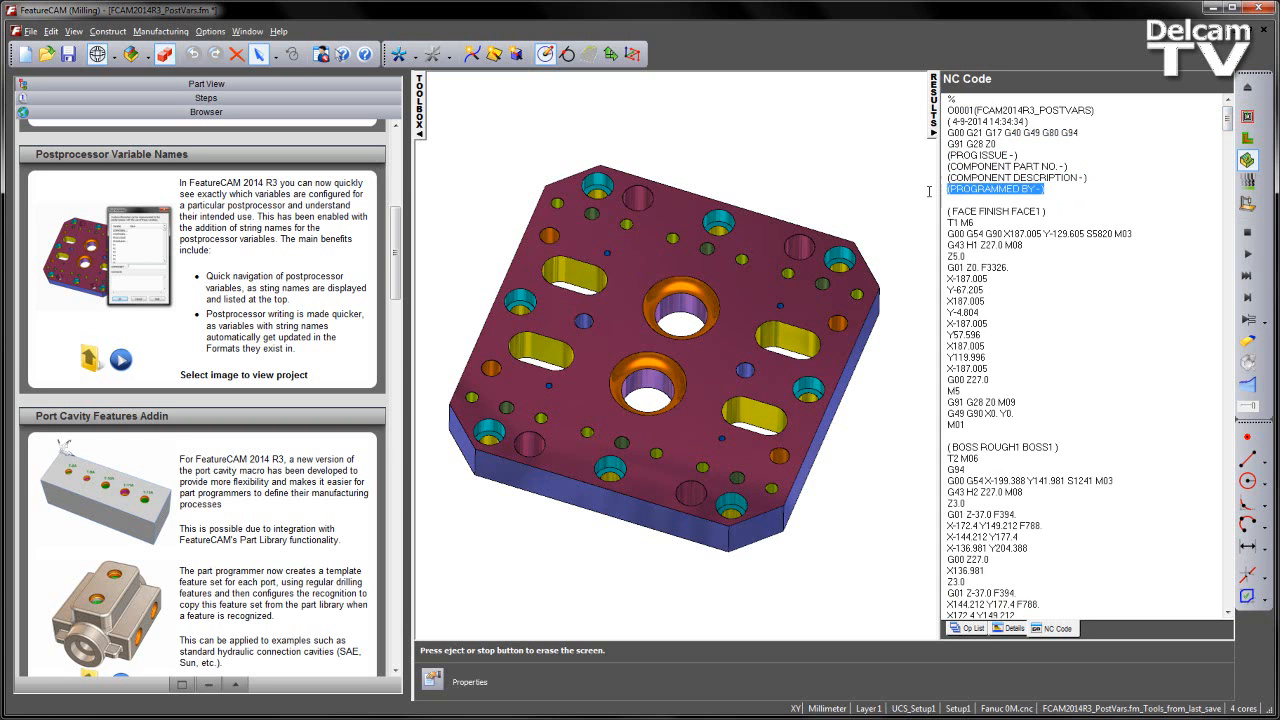
mouse_move(1100, 260)
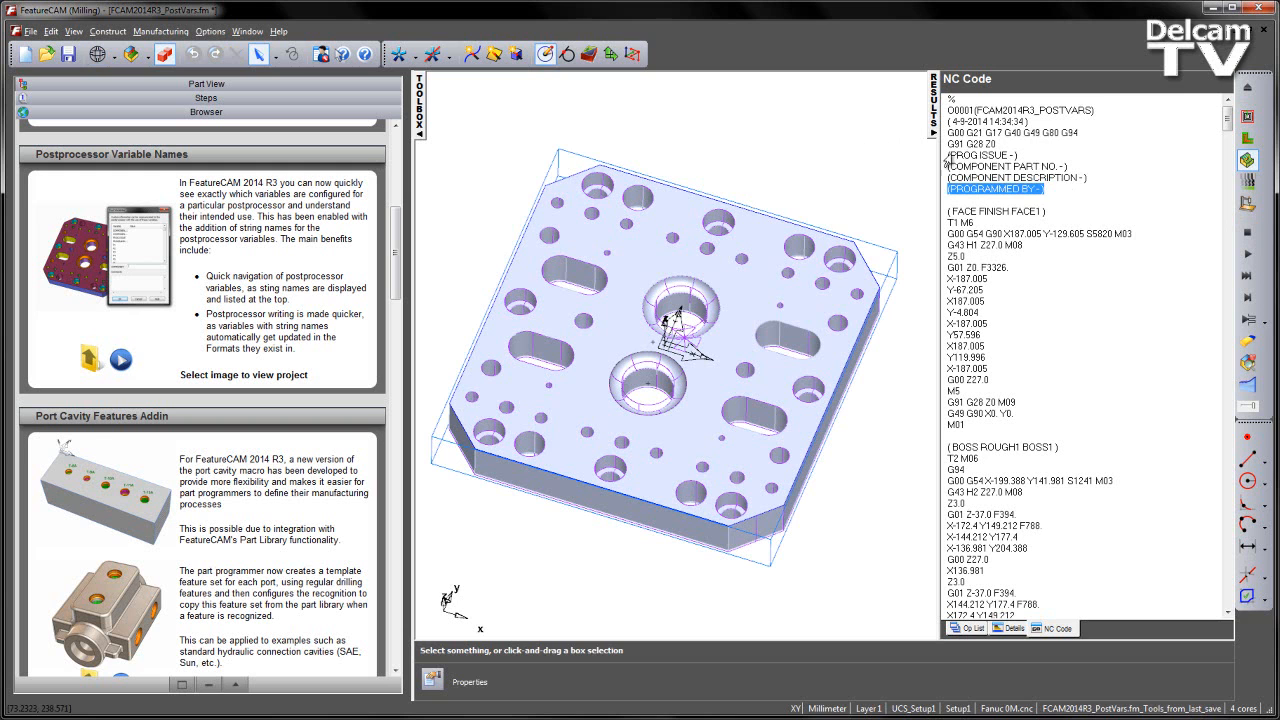
mouse_move(828, 172)
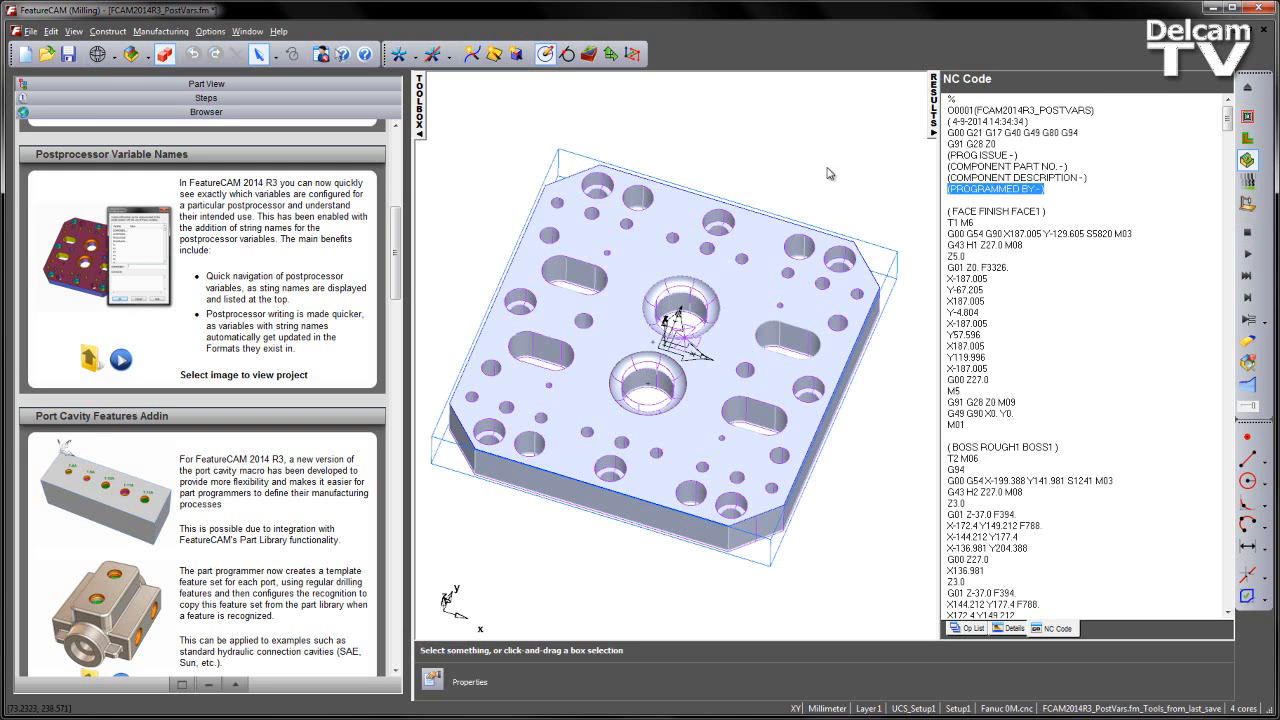
mouse_move(814, 156)
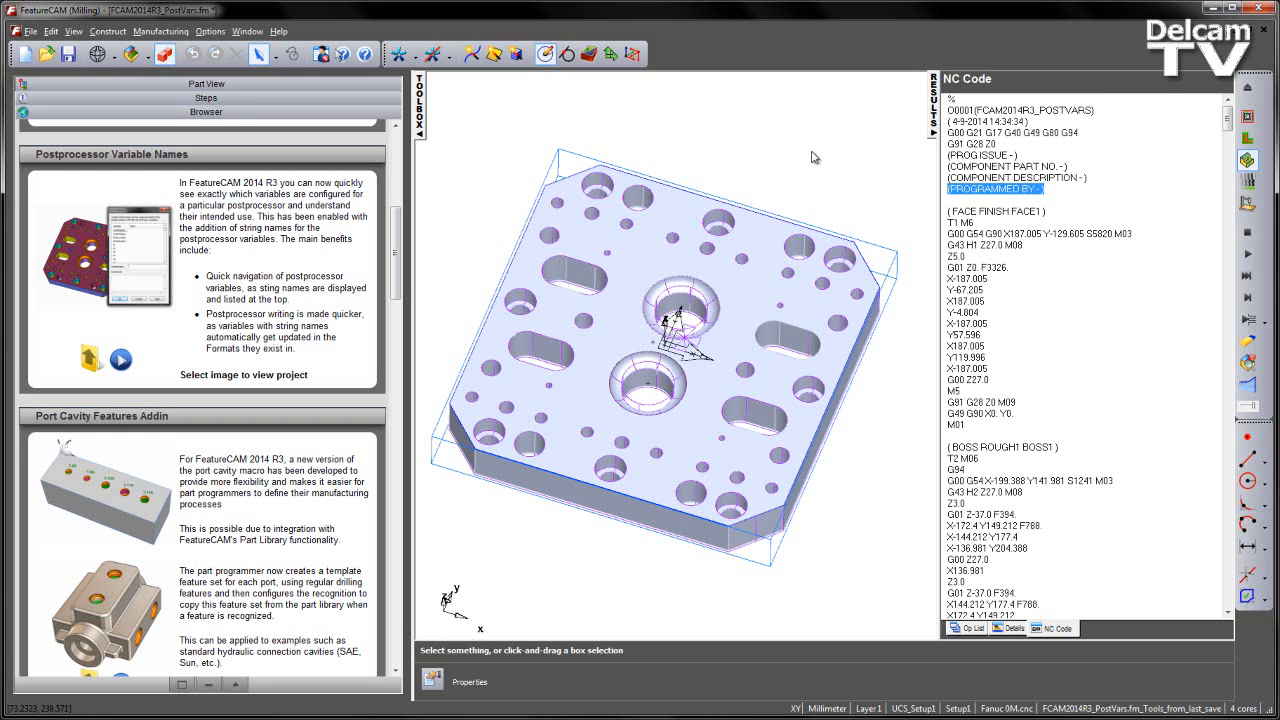
mouse_move(516, 164)
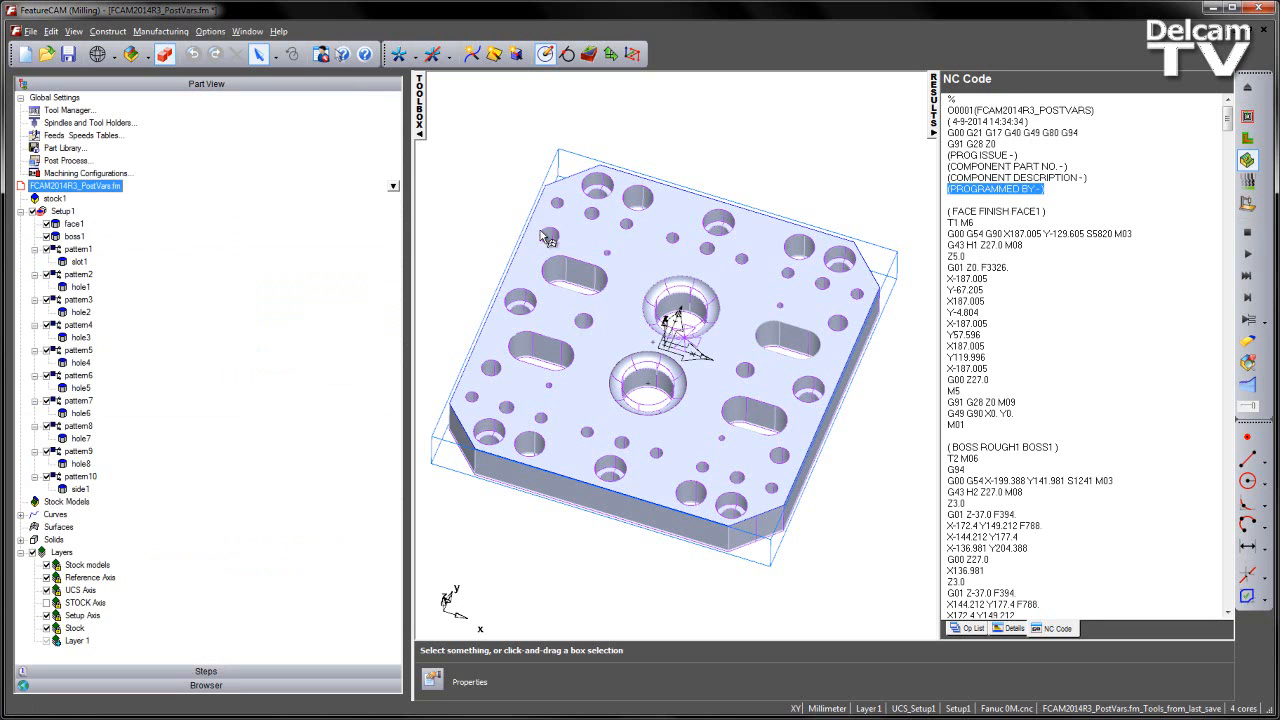
mouse_move(78, 224)
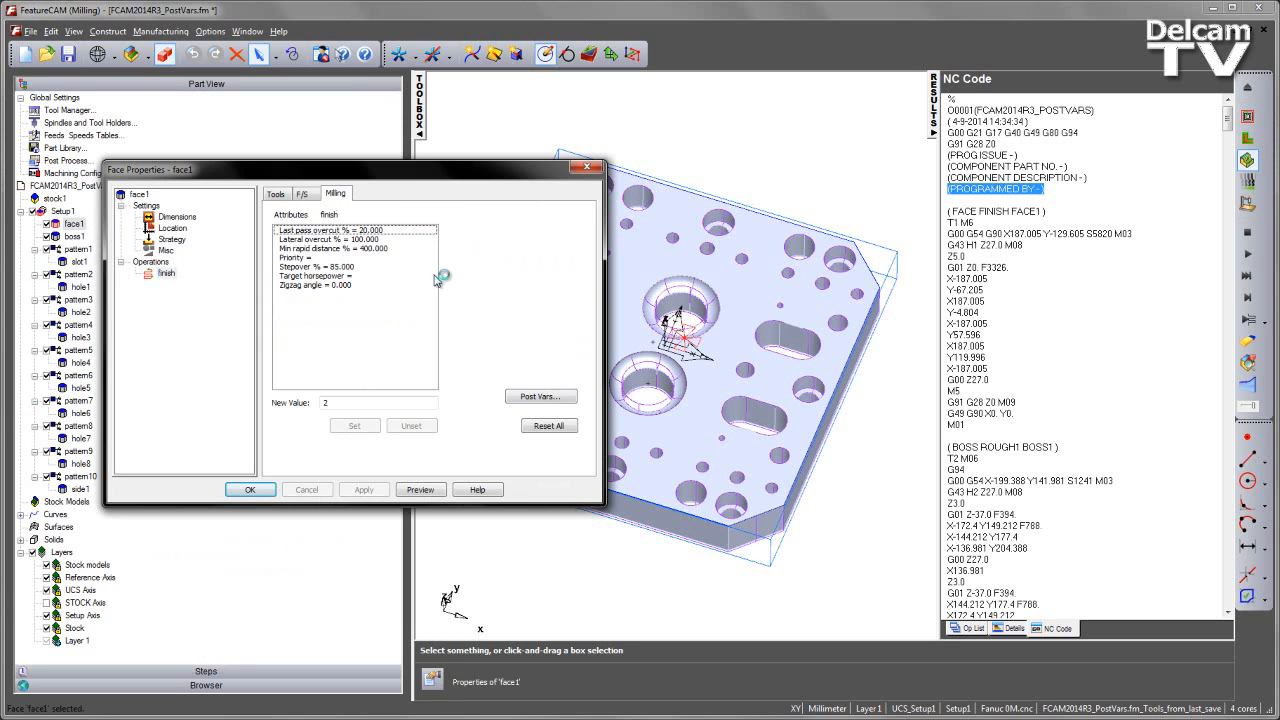
Review face1's post variables list from the Milling properties, then close it.
left_click(540, 396)
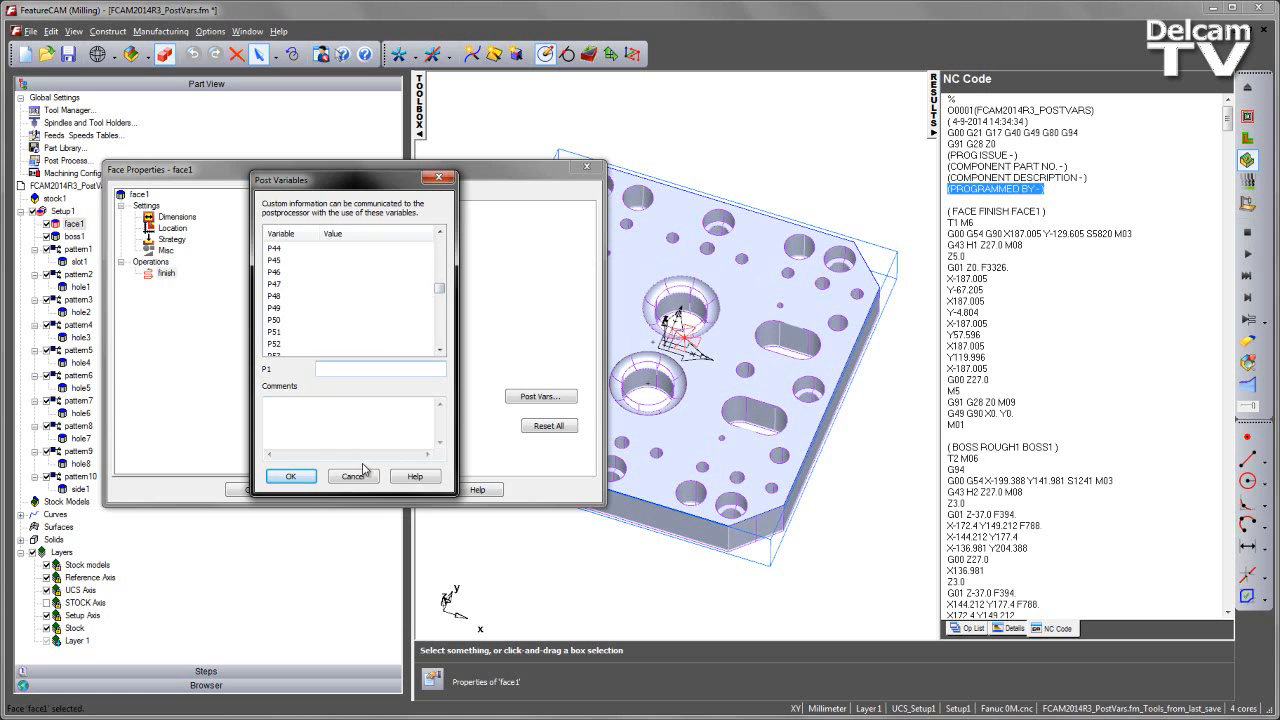
left_click(290, 476)
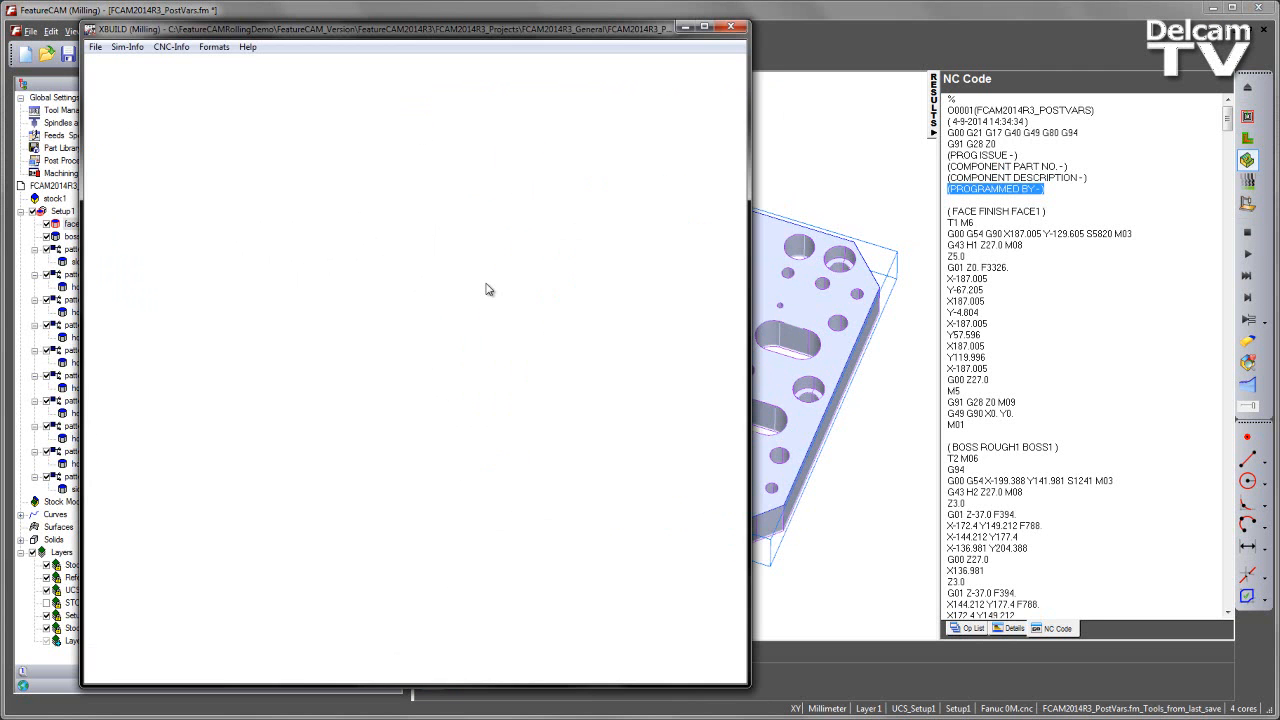
left_click(214, 48)
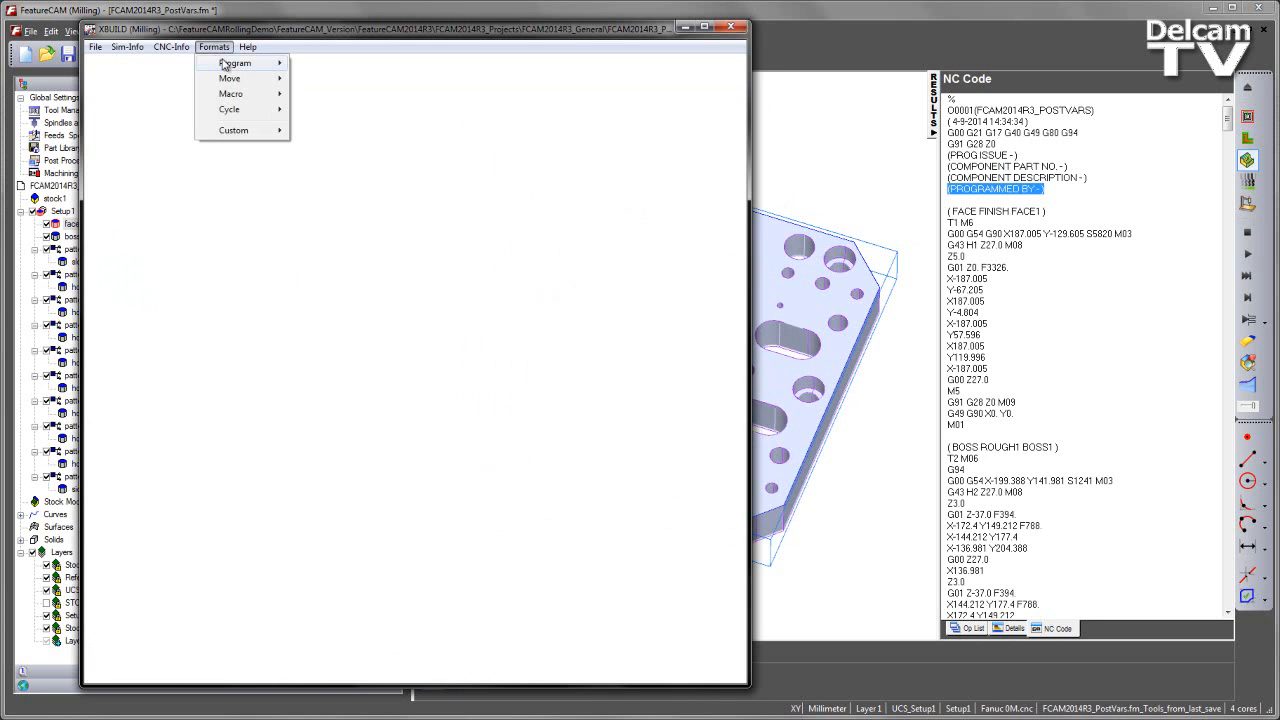
left_click(236, 62)
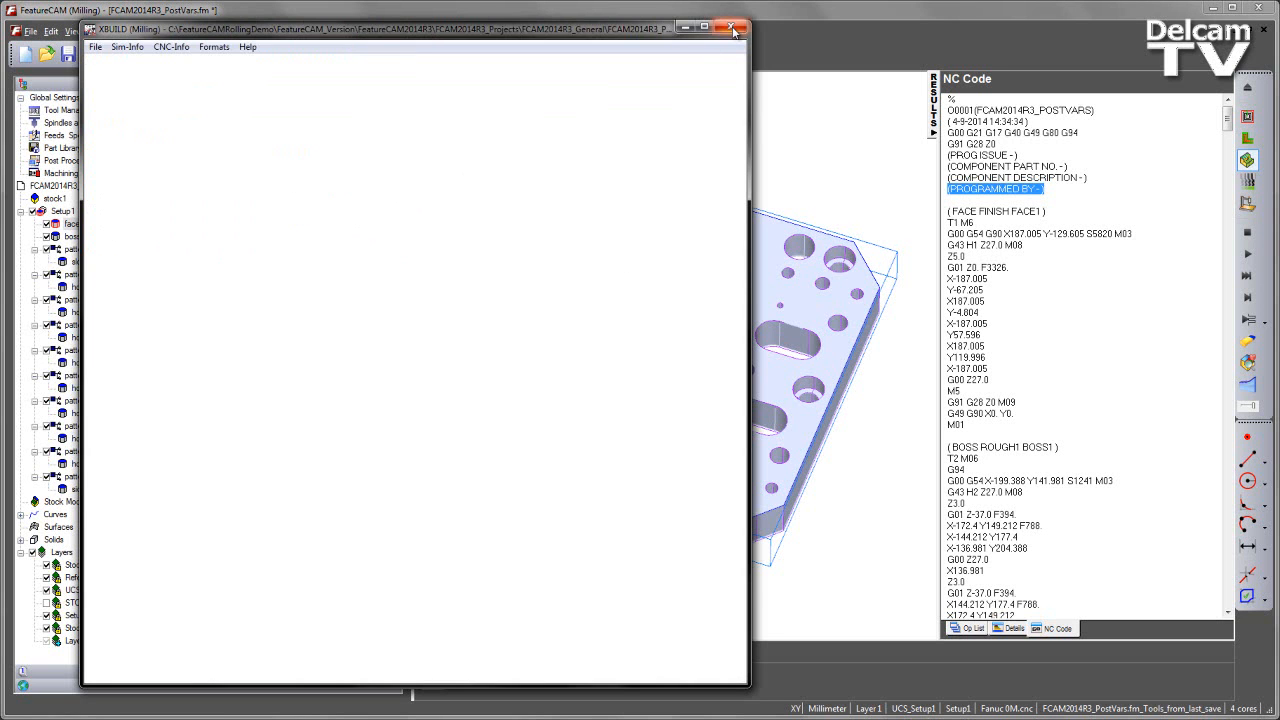
left_click(732, 28)
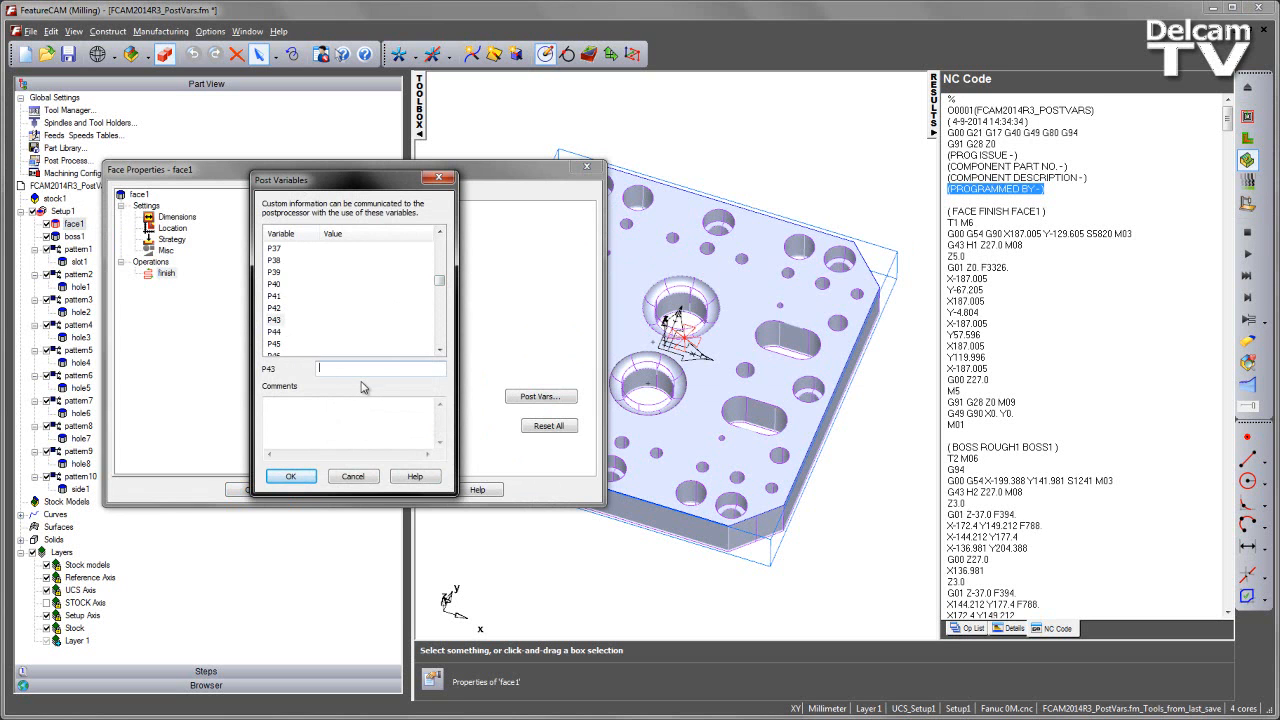
Enter issue value R for face1 and check the PROG ISSUE line in the NC header.
type("R")
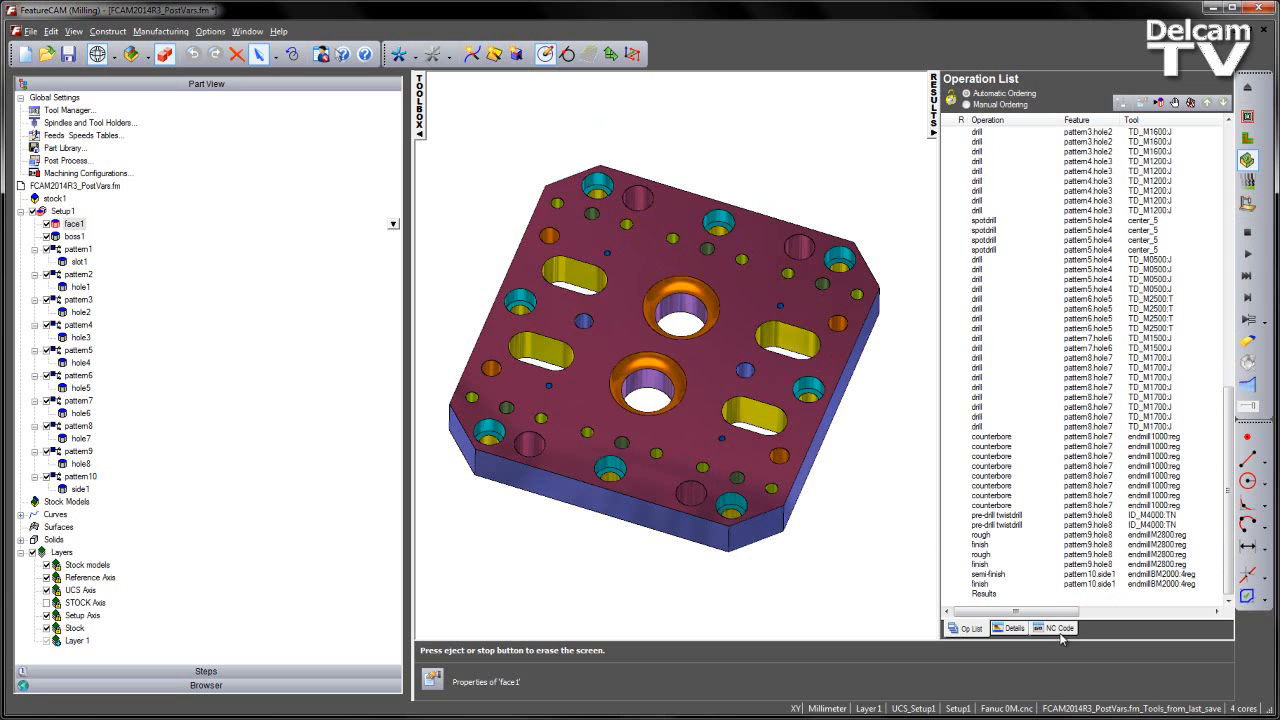
left_click(1052, 628)
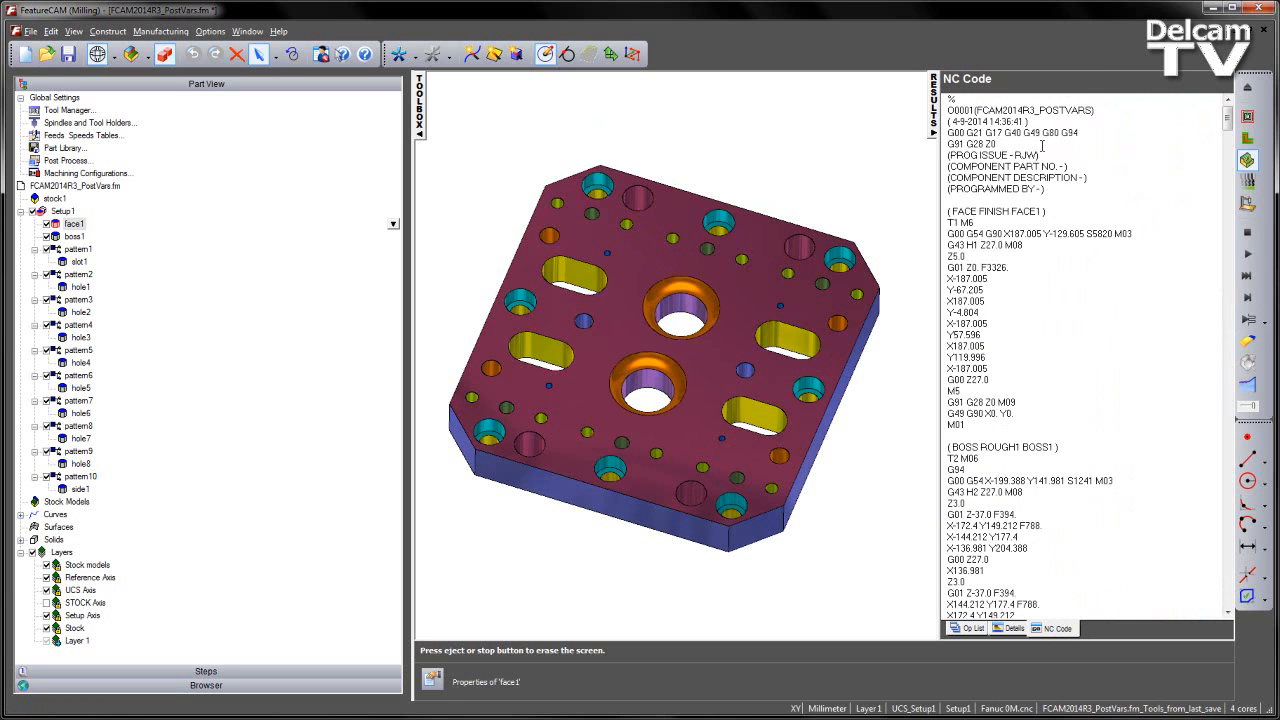
double_click(990, 156)
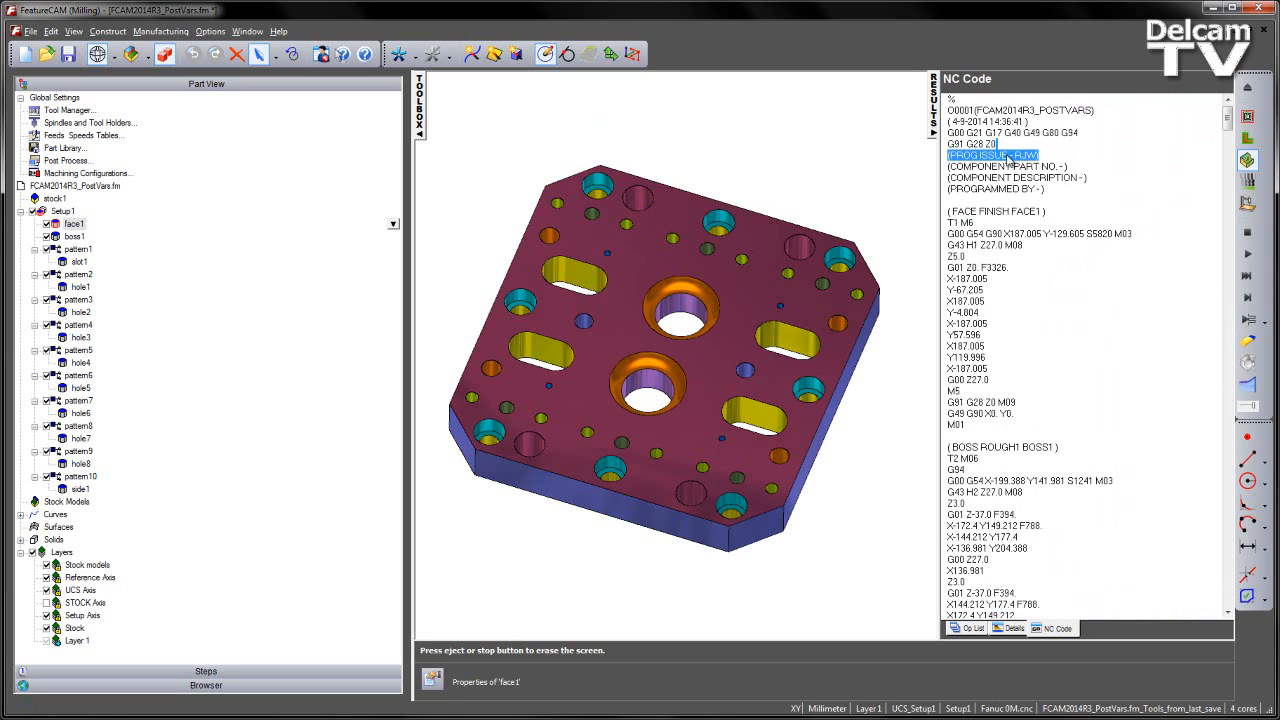
mouse_move(1056, 238)
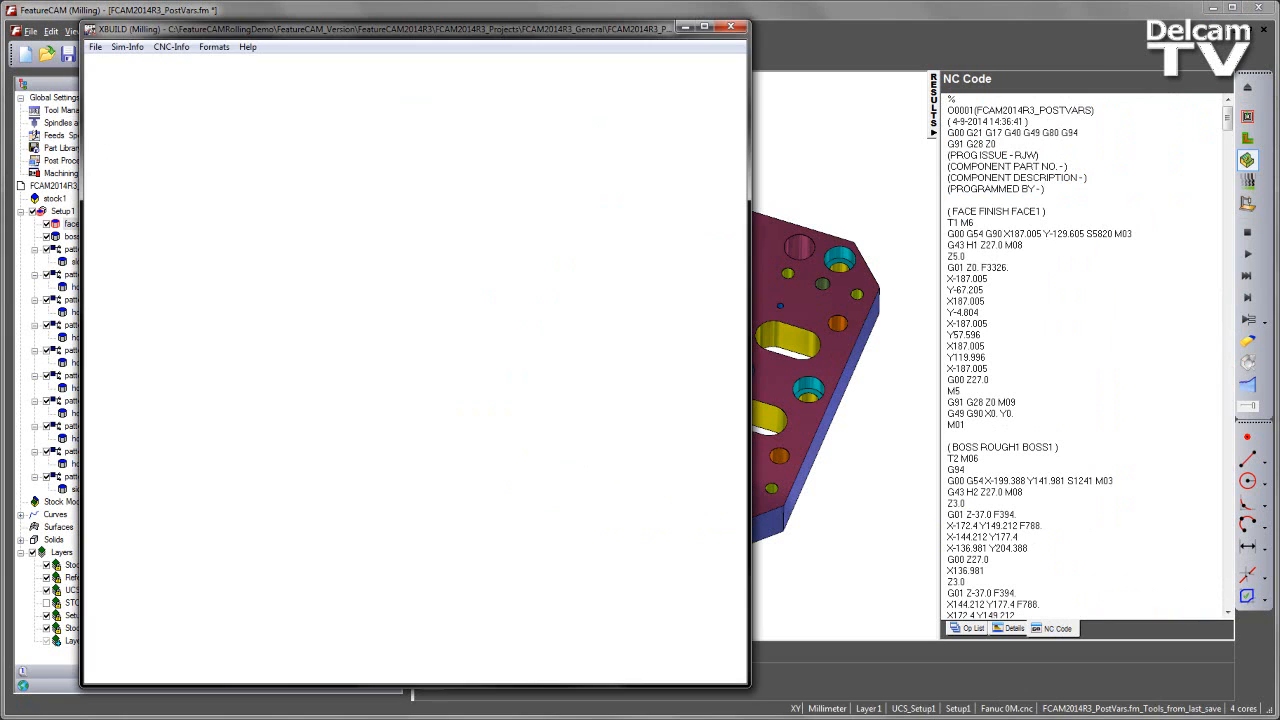
Name post variable P43 PROG ISSUE in CNC-Info > Post Variable Names and confirm.
left_click(172, 48)
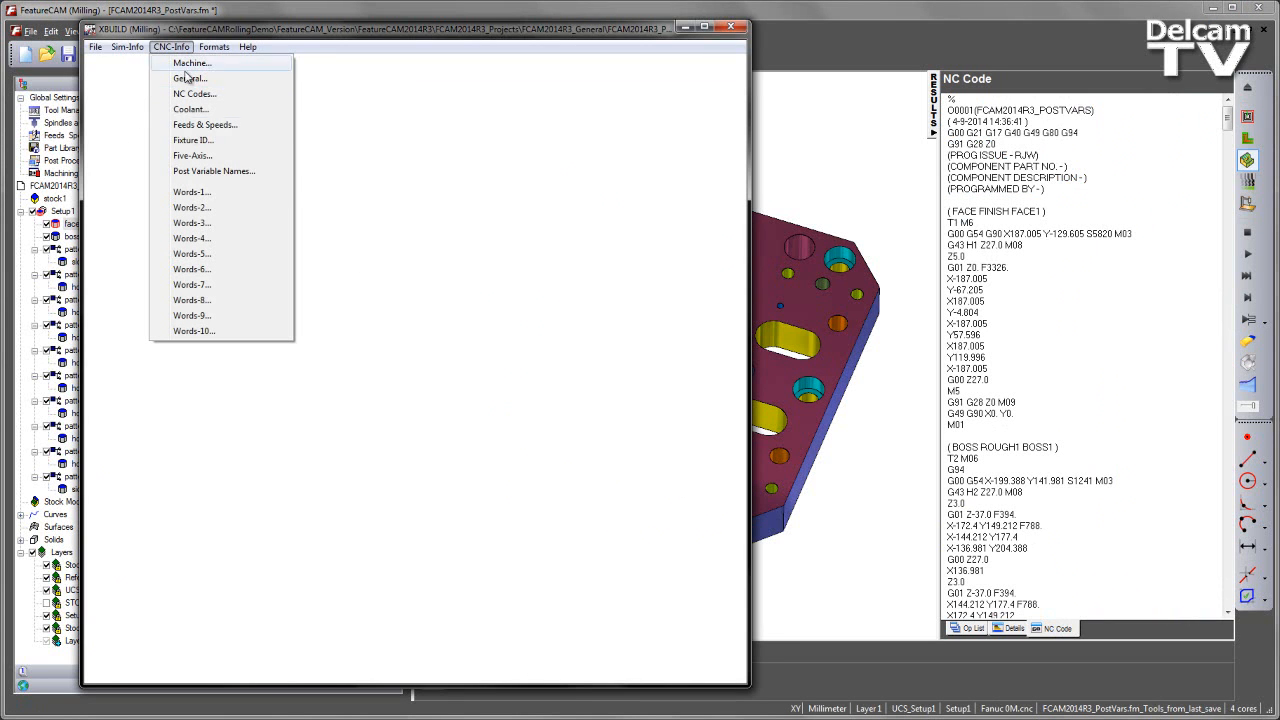
mouse_move(212, 172)
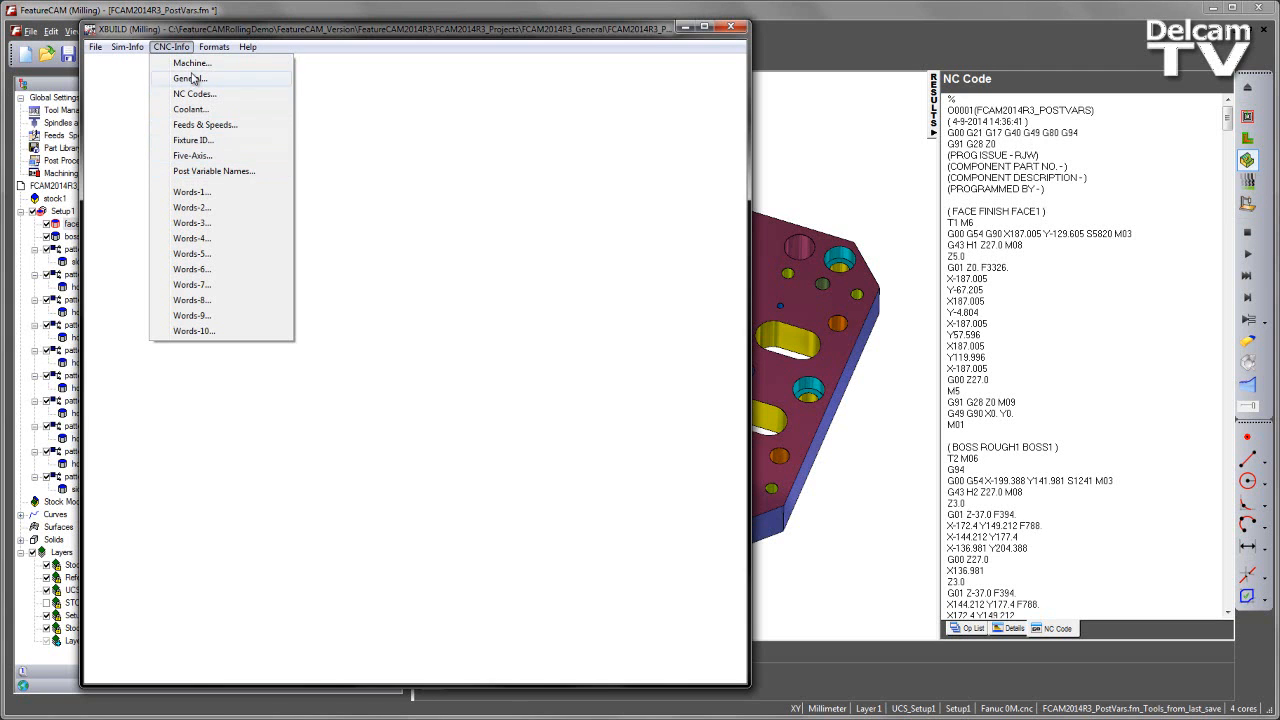
mouse_move(212, 172)
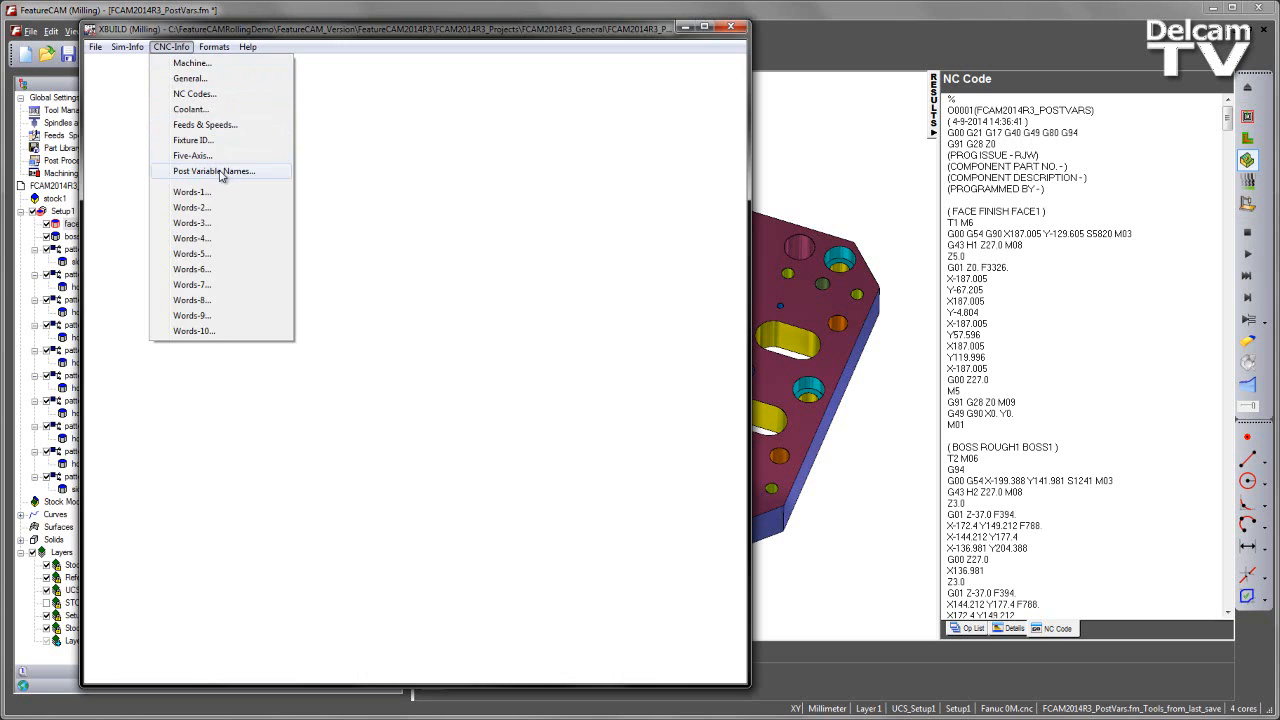
left_click(212, 172)
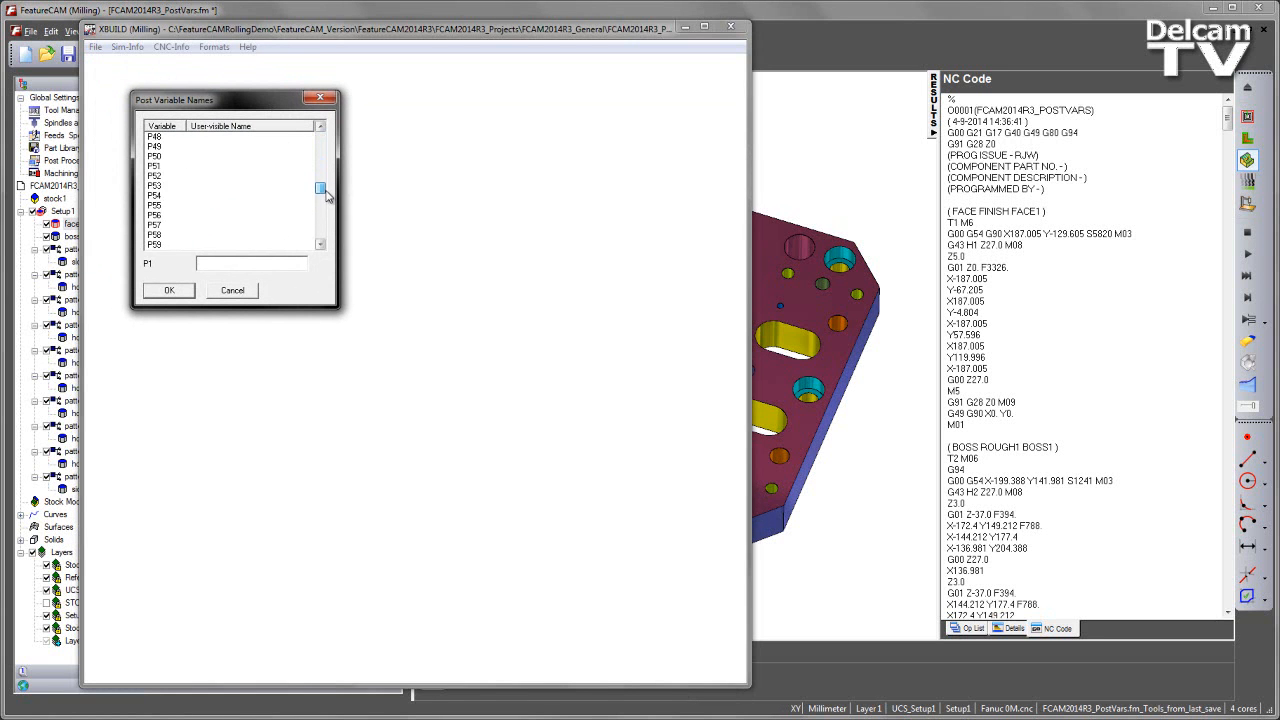
left_click(320, 182)
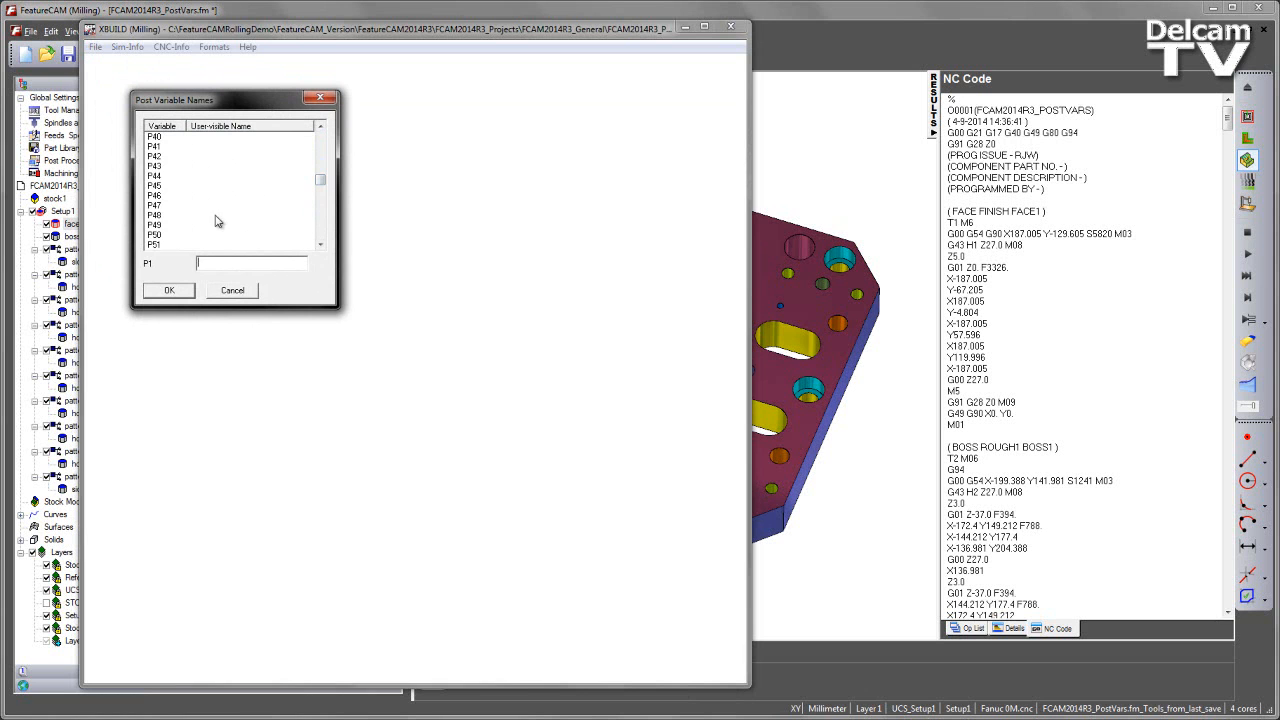
left_click(154, 166)
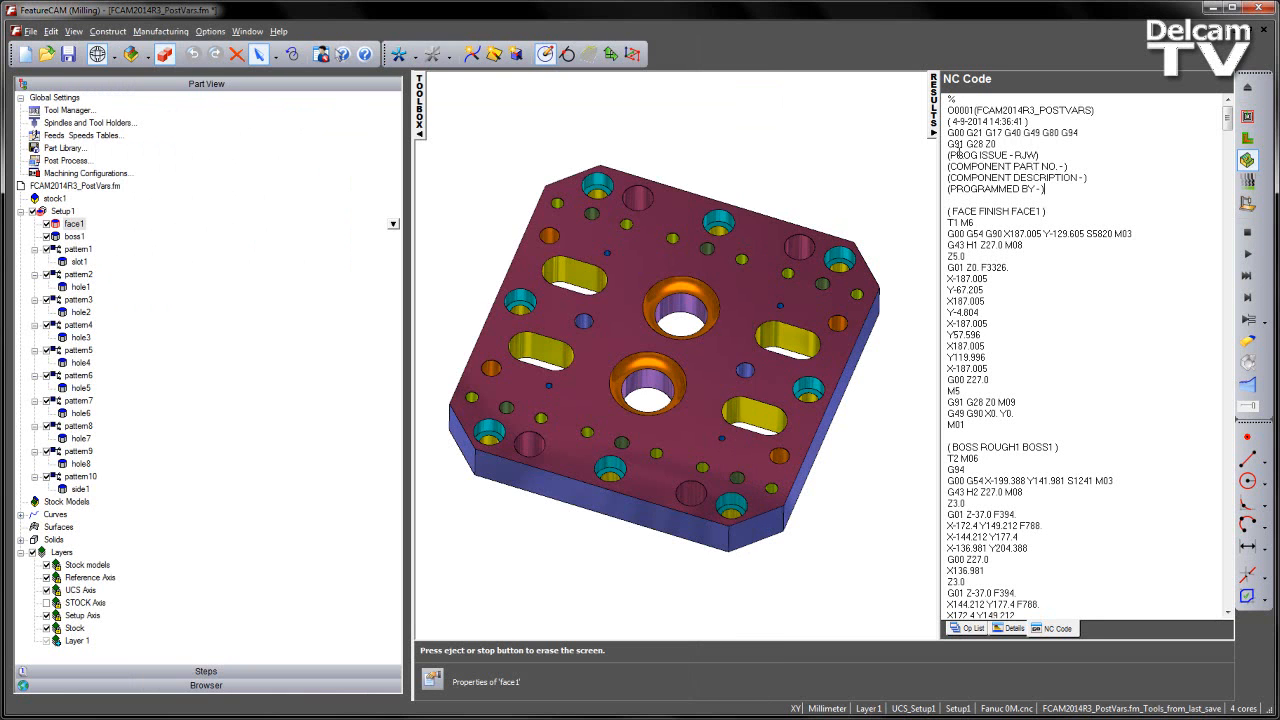
right_click(990, 156)
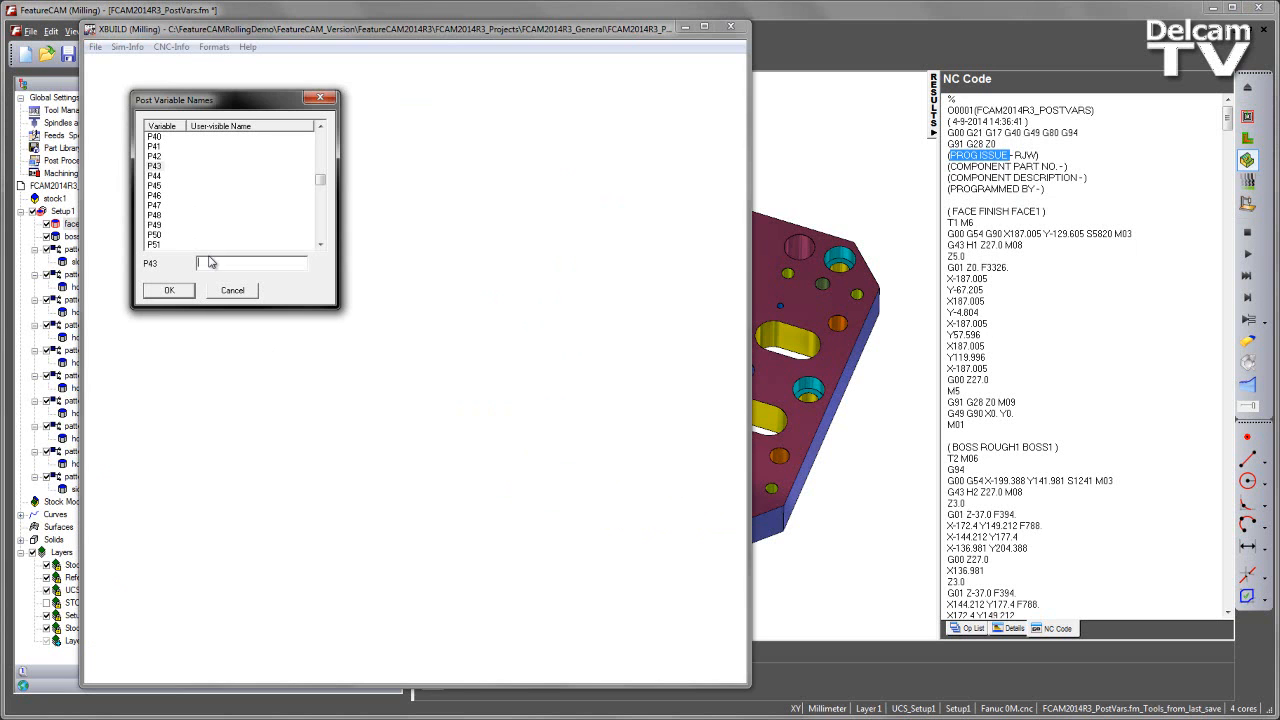
type("PROG ISSUE")
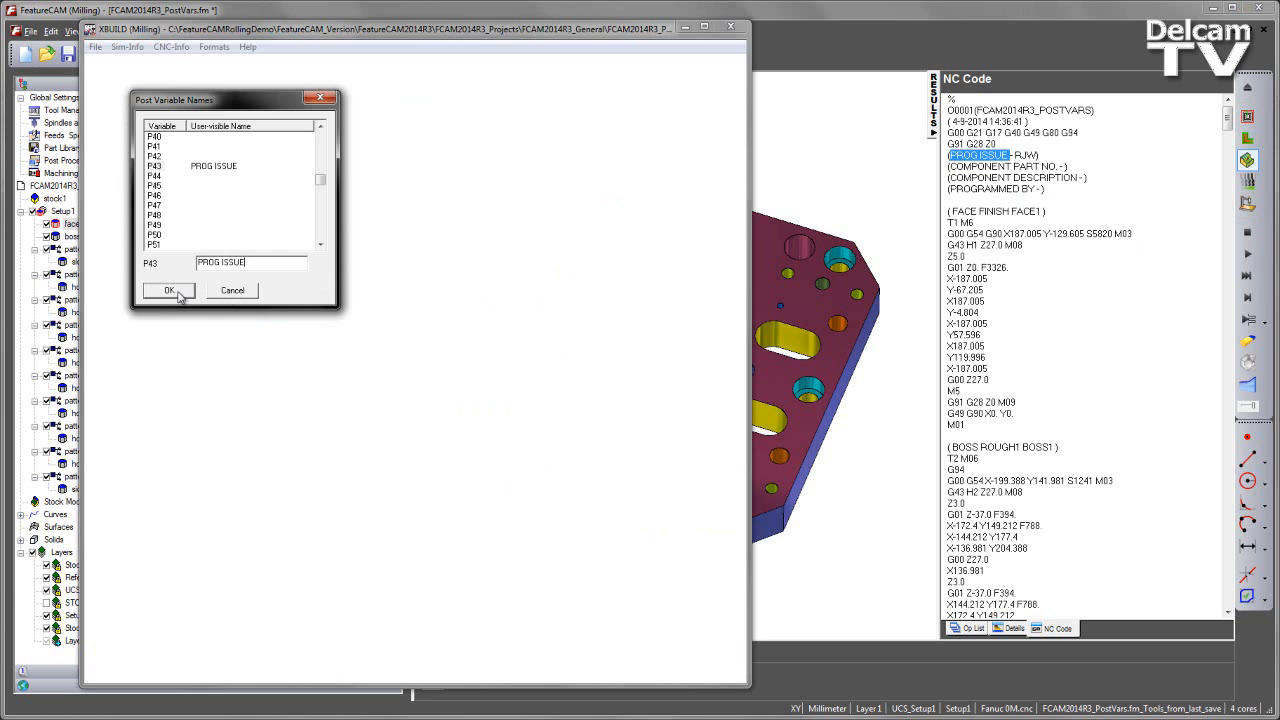
left_click(168, 290)
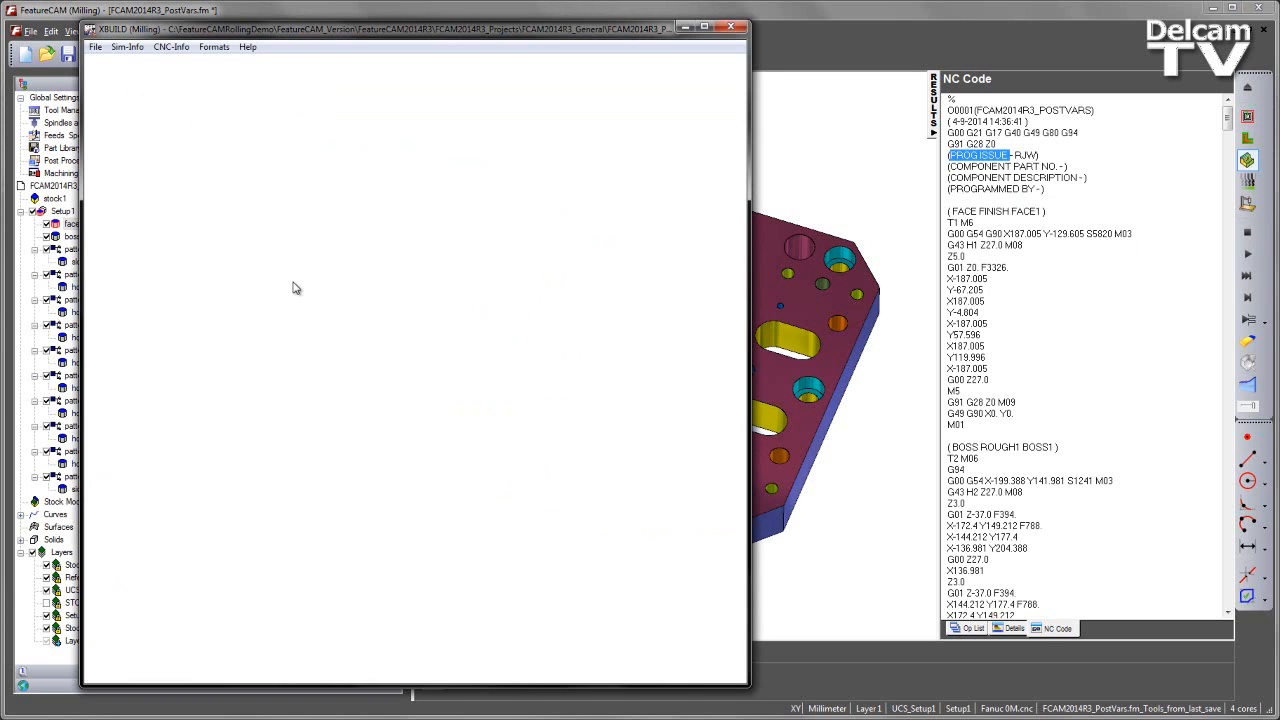
left_click(172, 48)
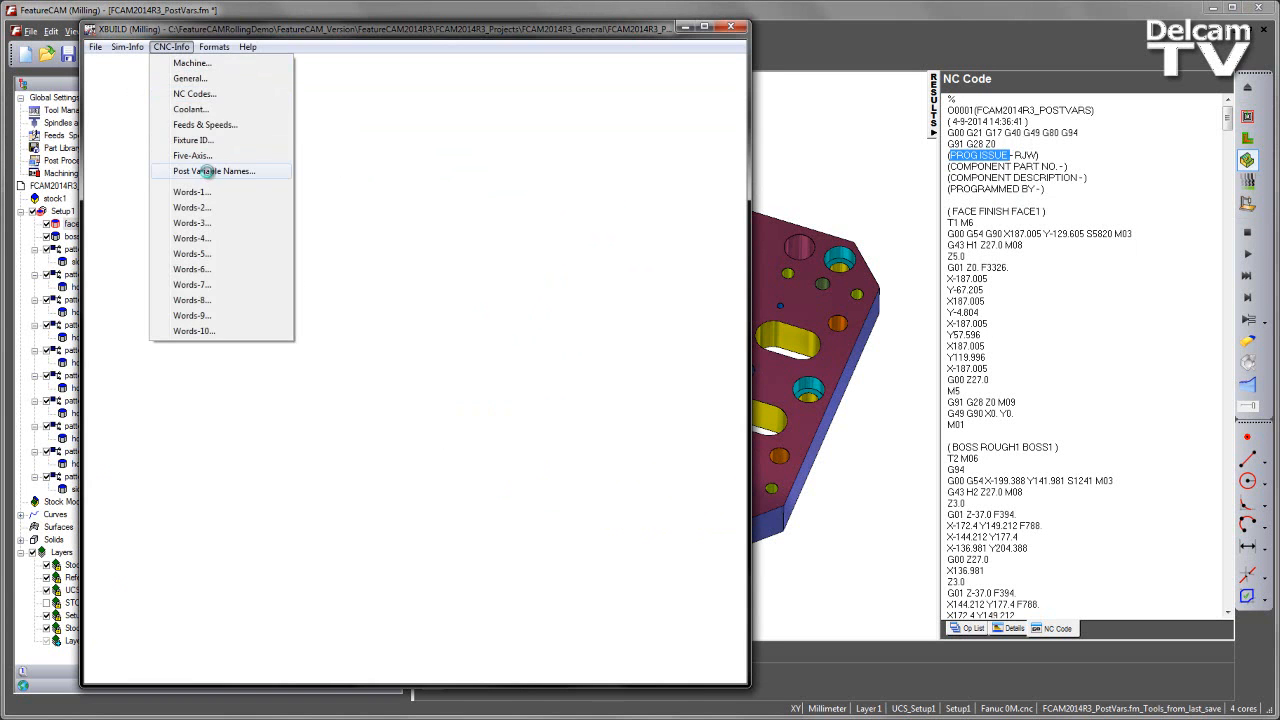
Name post variable P44 COMPONENT PART NO and confirm.
left_click(214, 172)
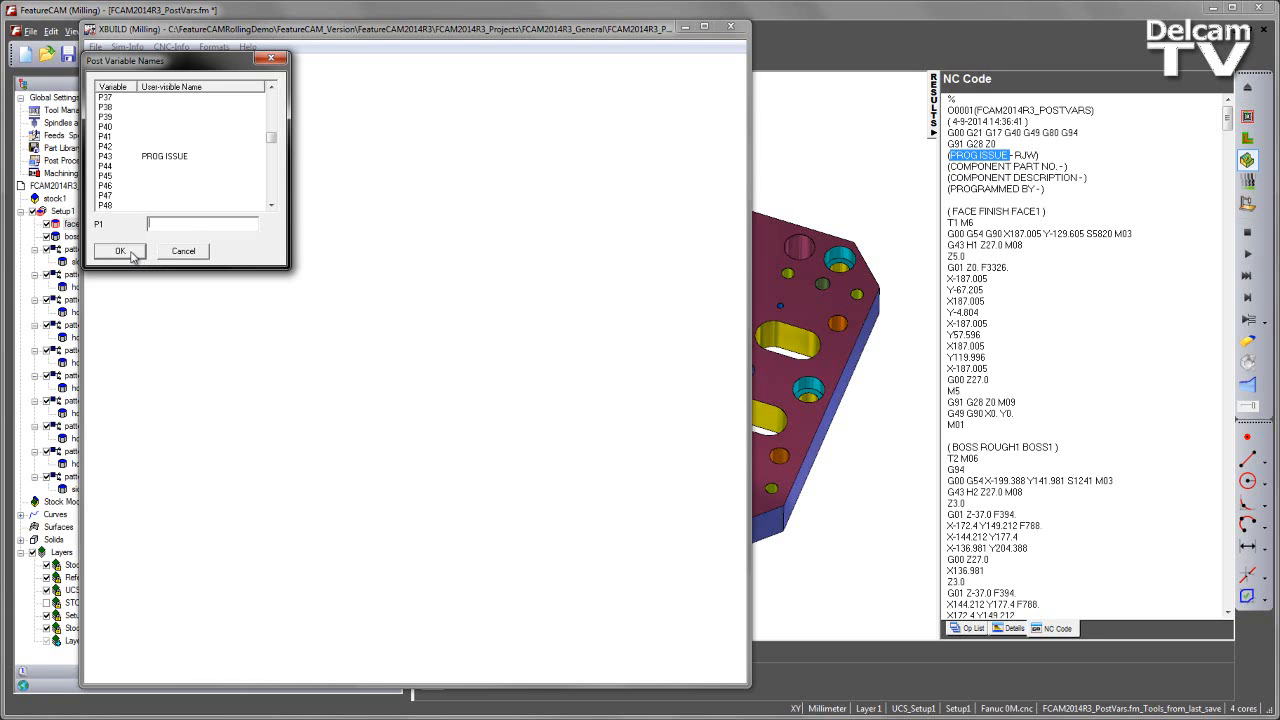
left_click(120, 252)
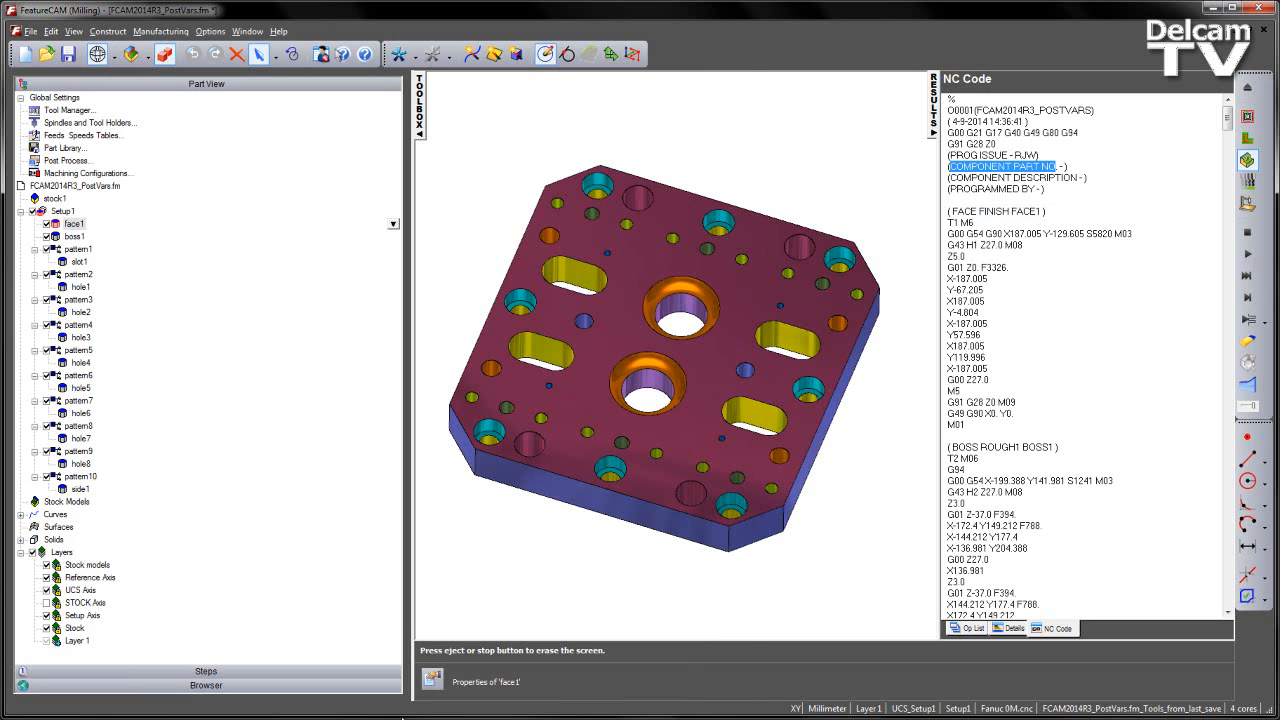
left_click(172, 48)
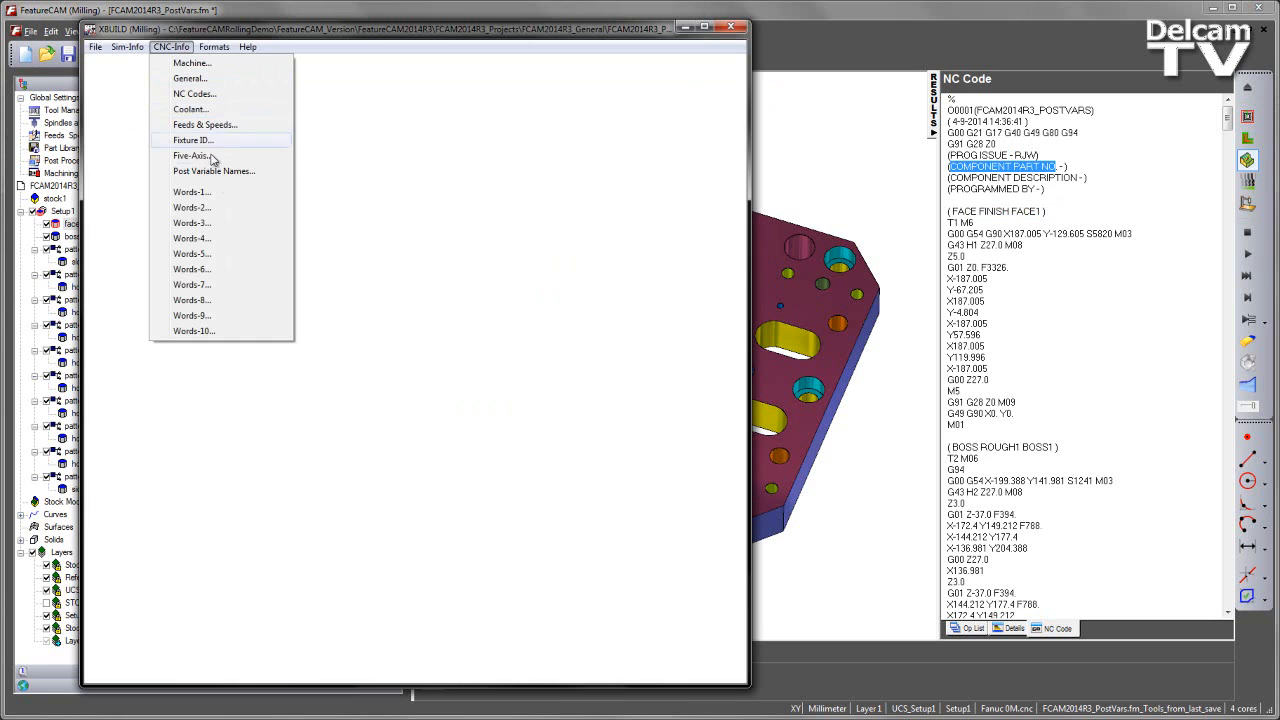
left_click(212, 170)
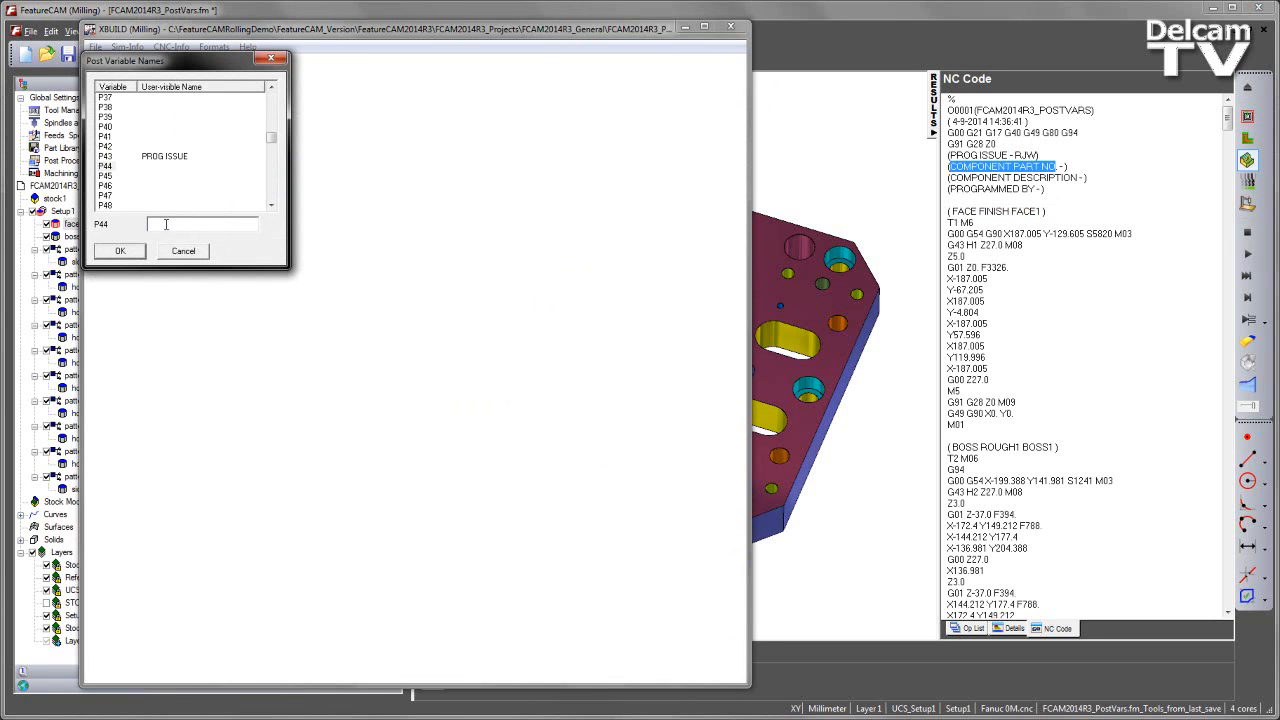
type("COMPONENT PART NO")
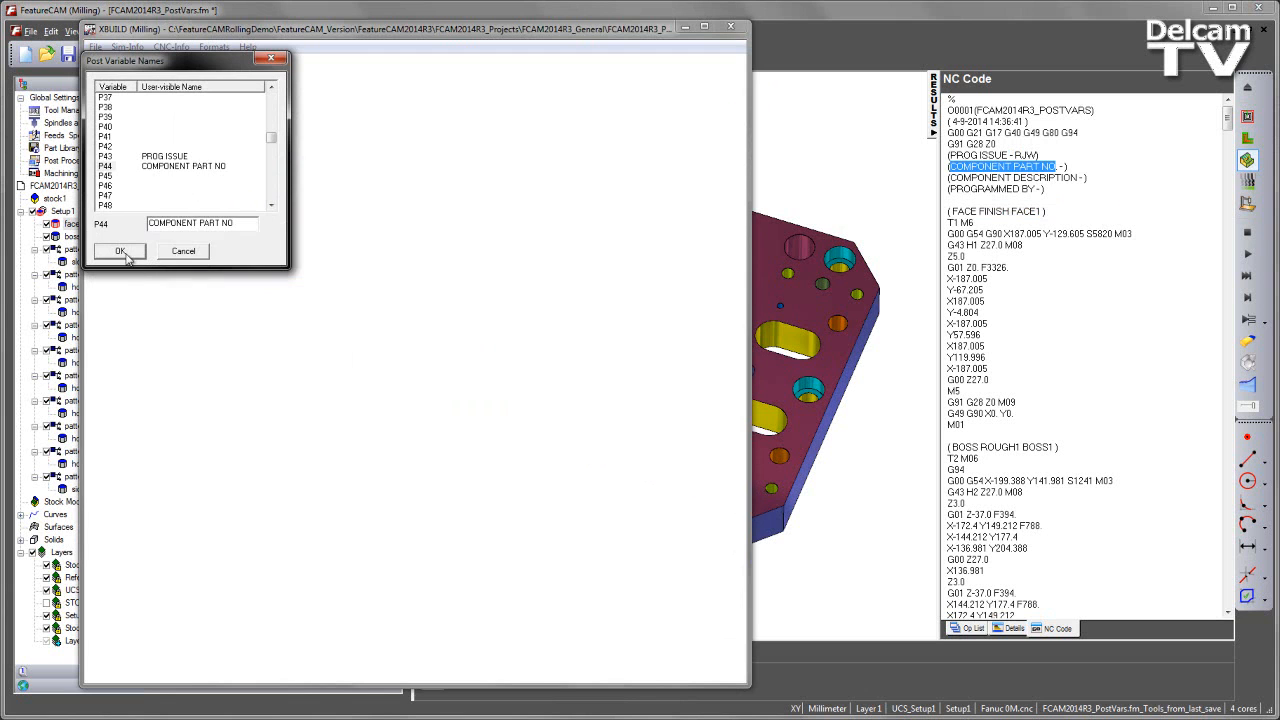
left_click(120, 250)
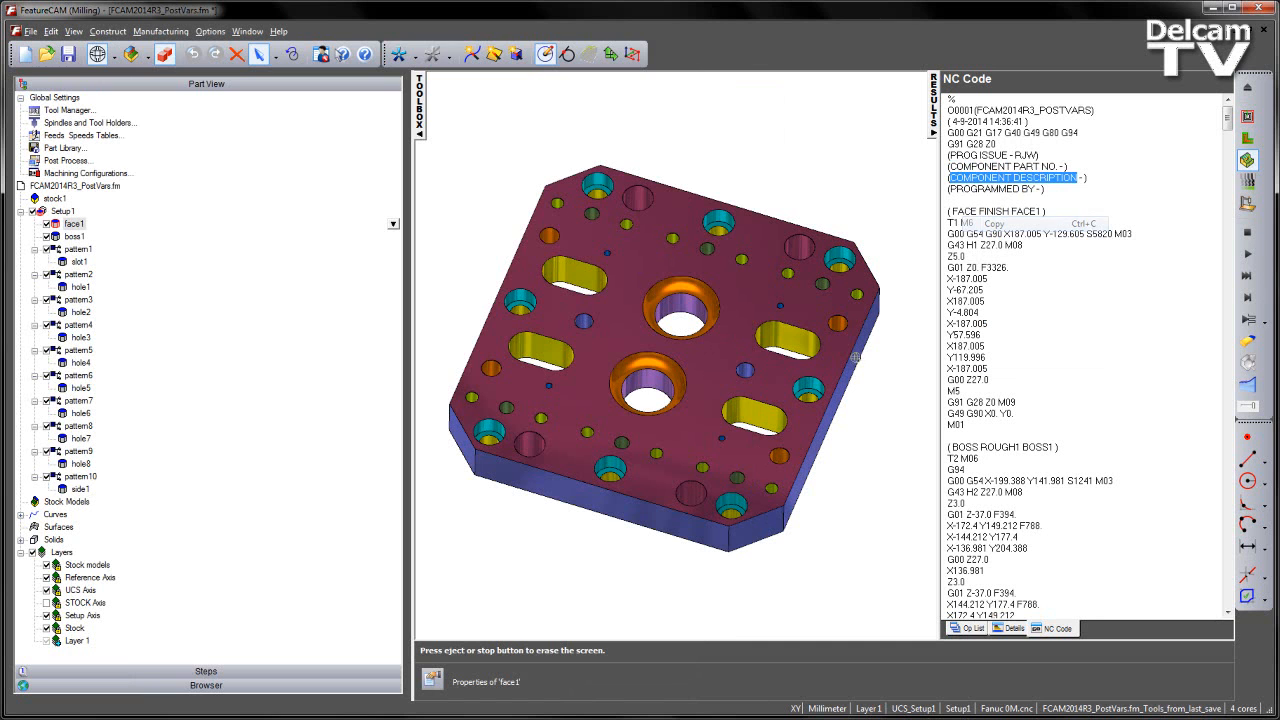
Name P45 COMPONENT DESCRIPTION and enter PROGRAMMED BY for P46.
left_click(172, 48)
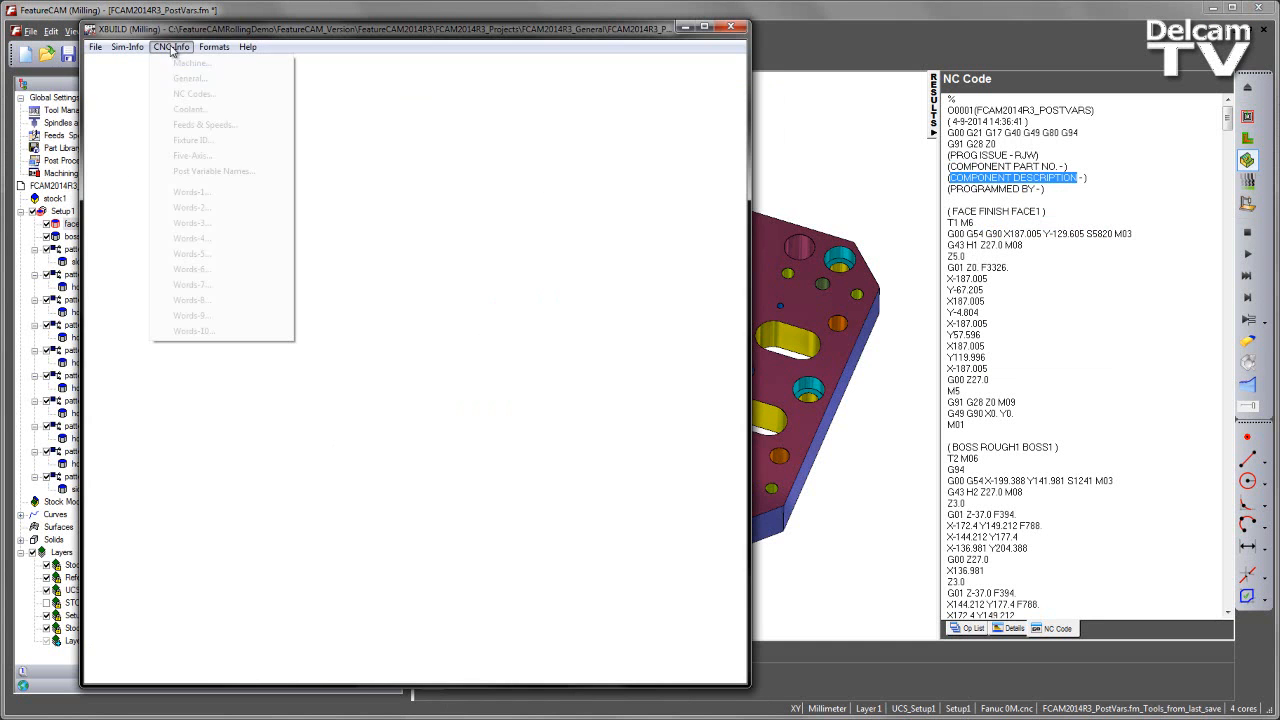
left_click(212, 172)
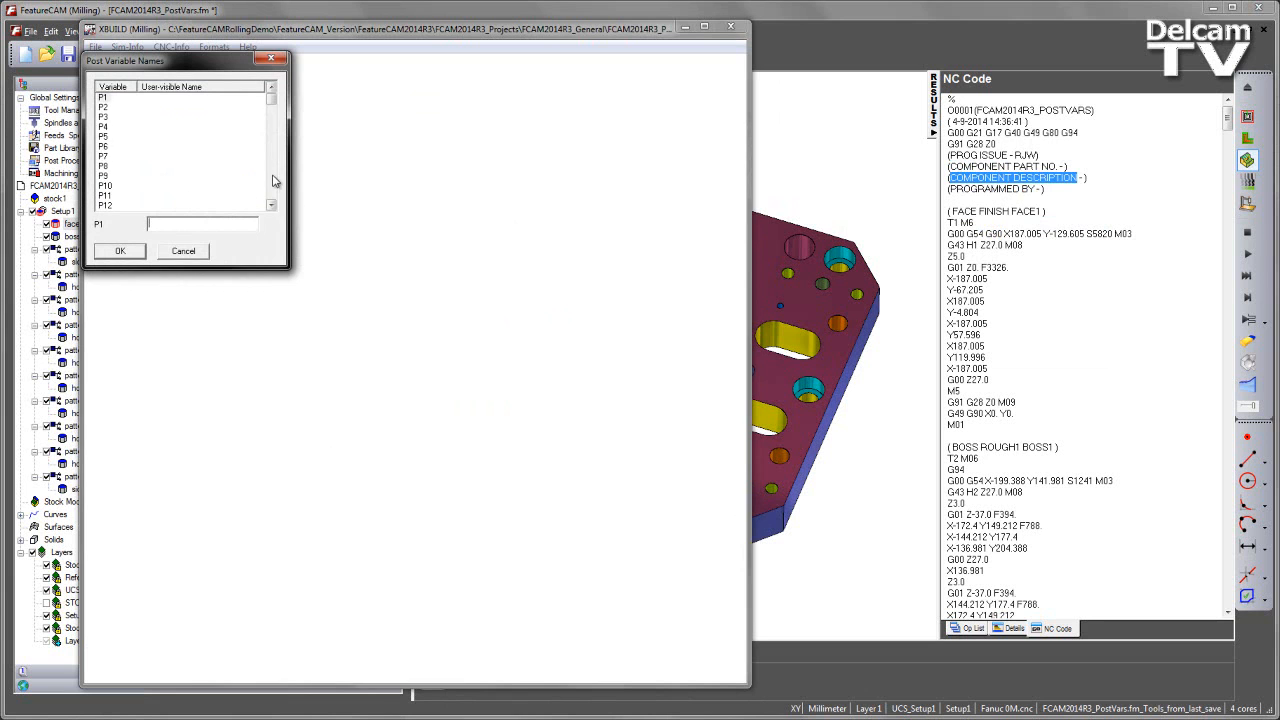
scroll("down", 3)
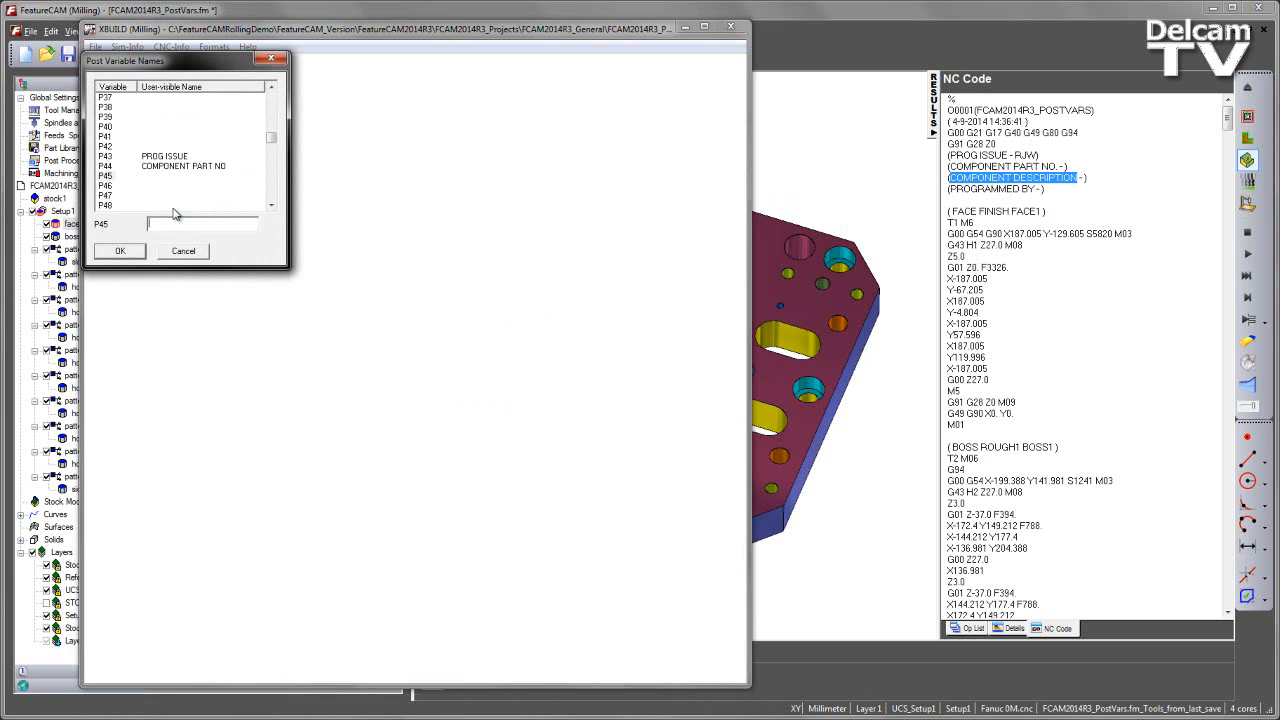
type("COMPONENT DESCRIPTION")
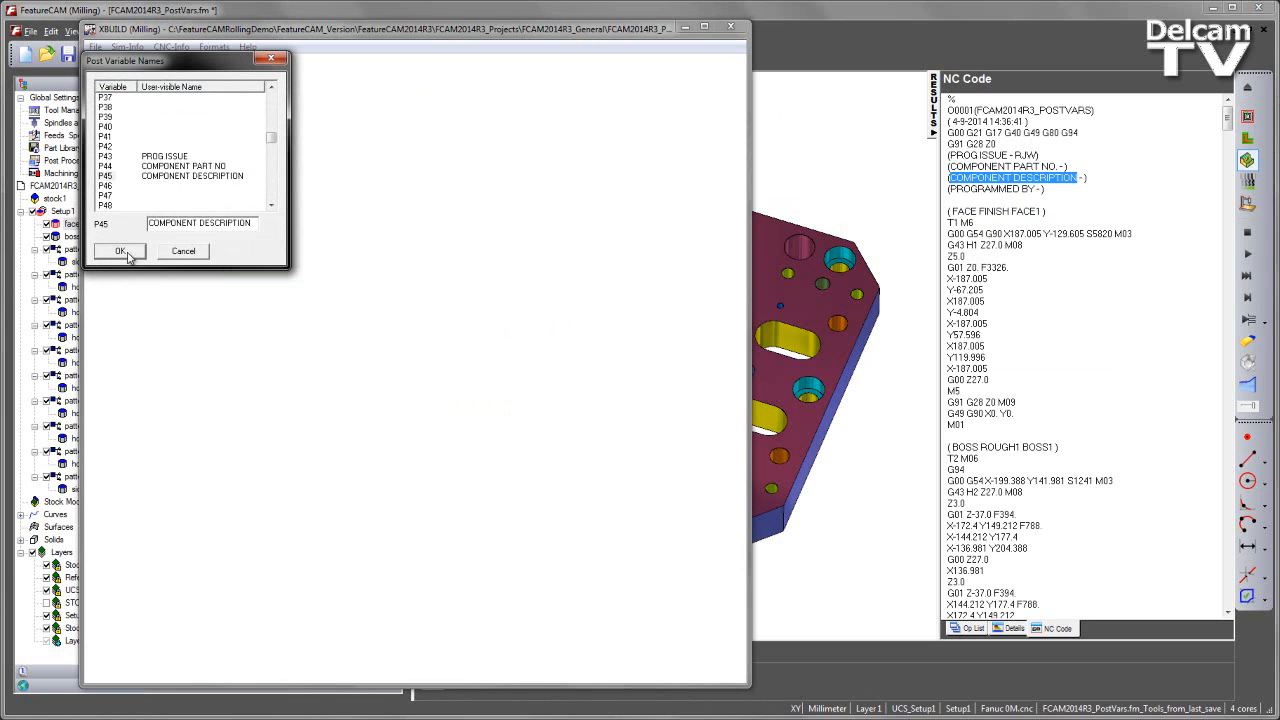
left_click(120, 250)
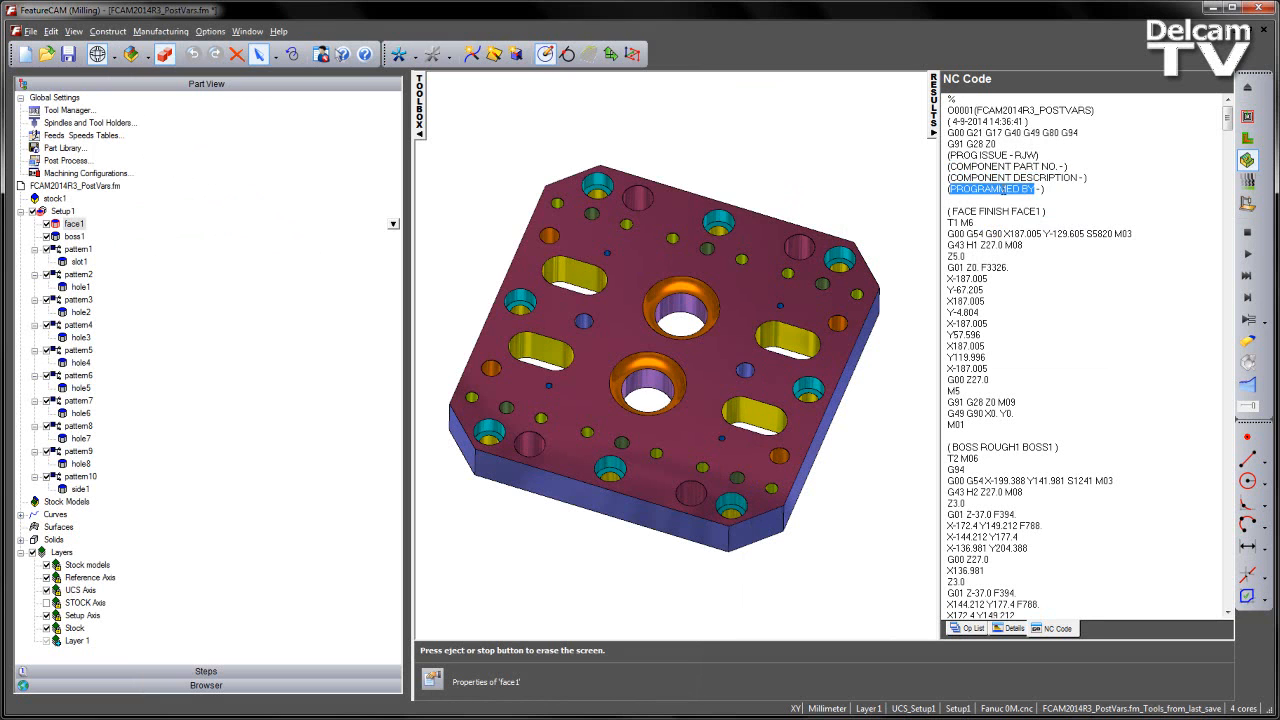
mouse_move(688, 572)
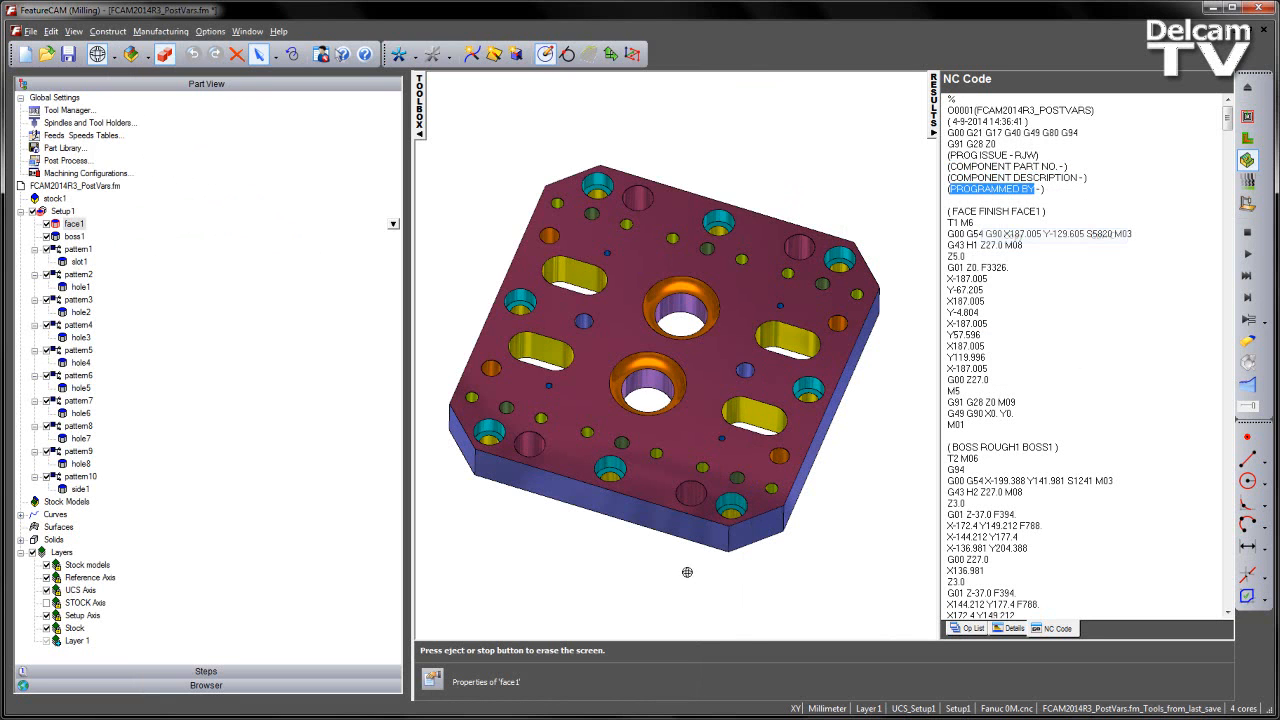
left_click(172, 48)
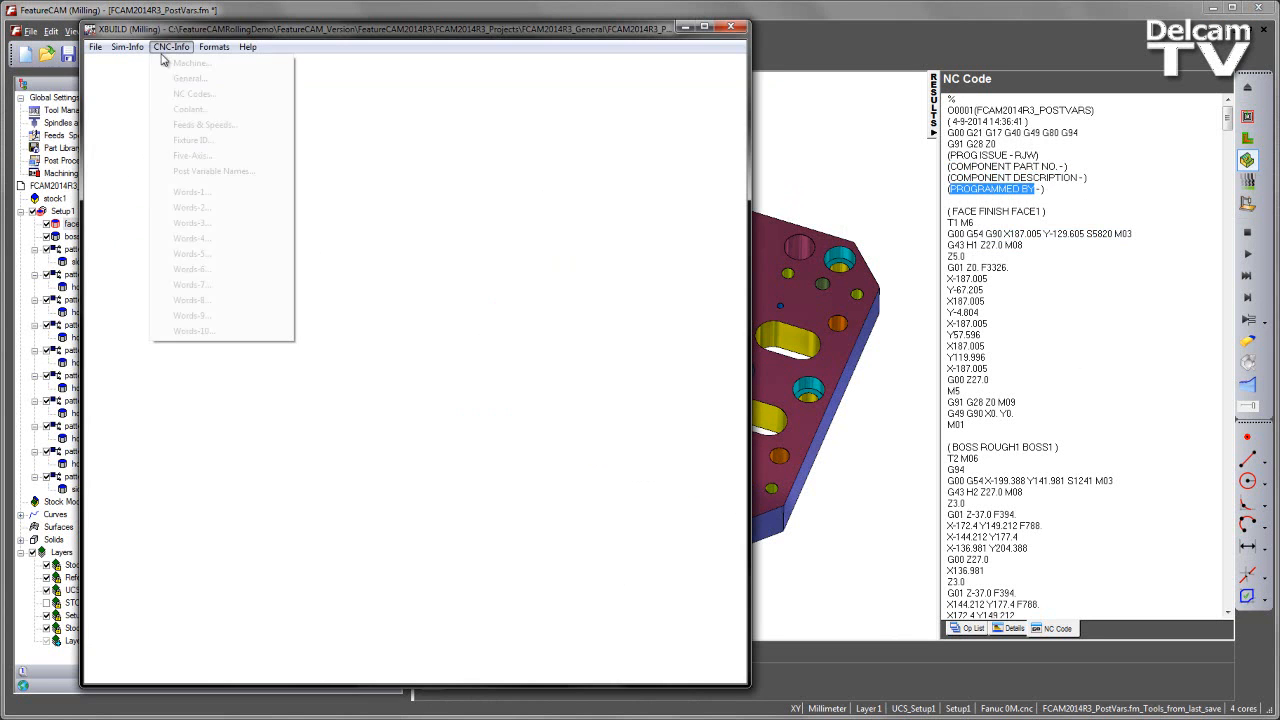
left_click(212, 172)
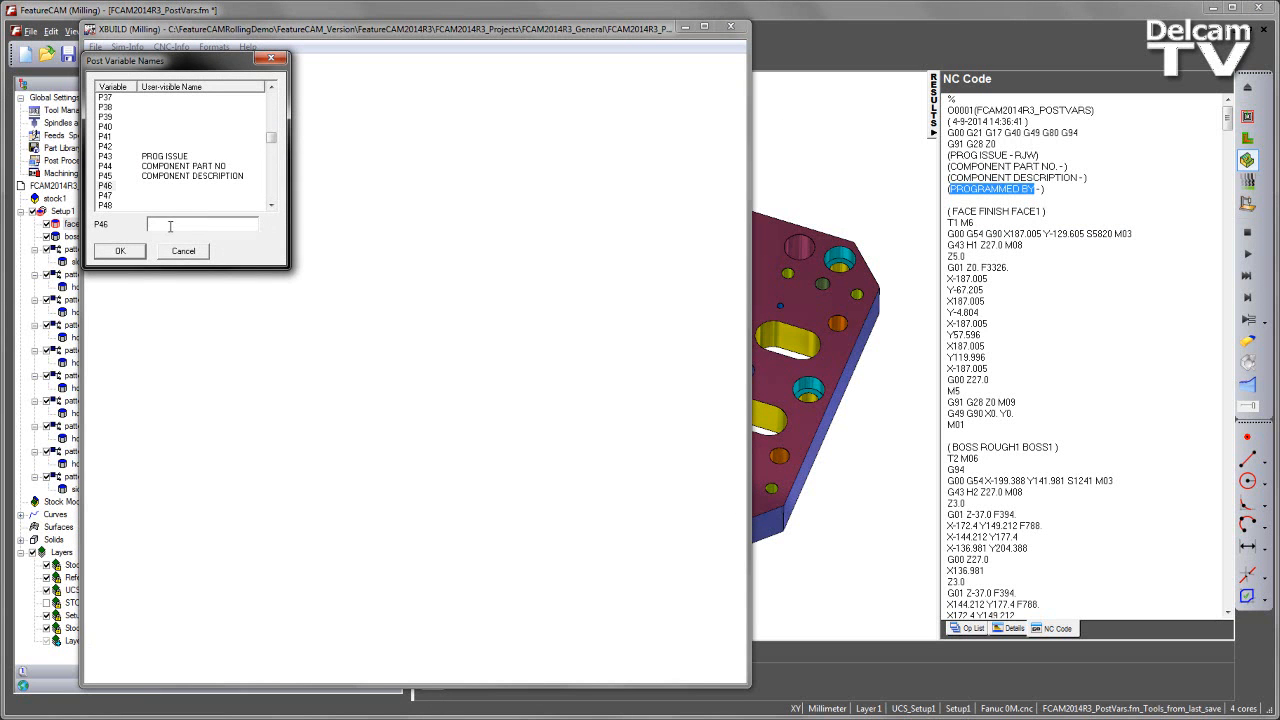
type("PROGRAMMED BY")
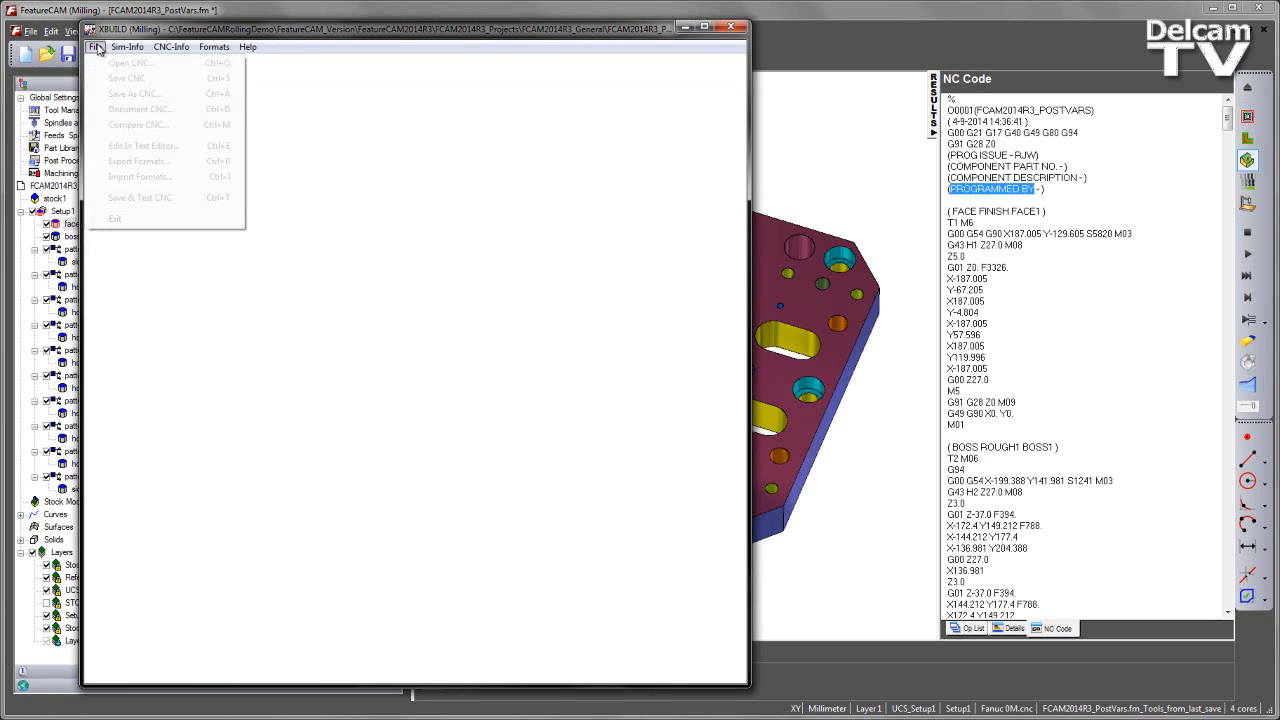
mouse_move(132, 94)
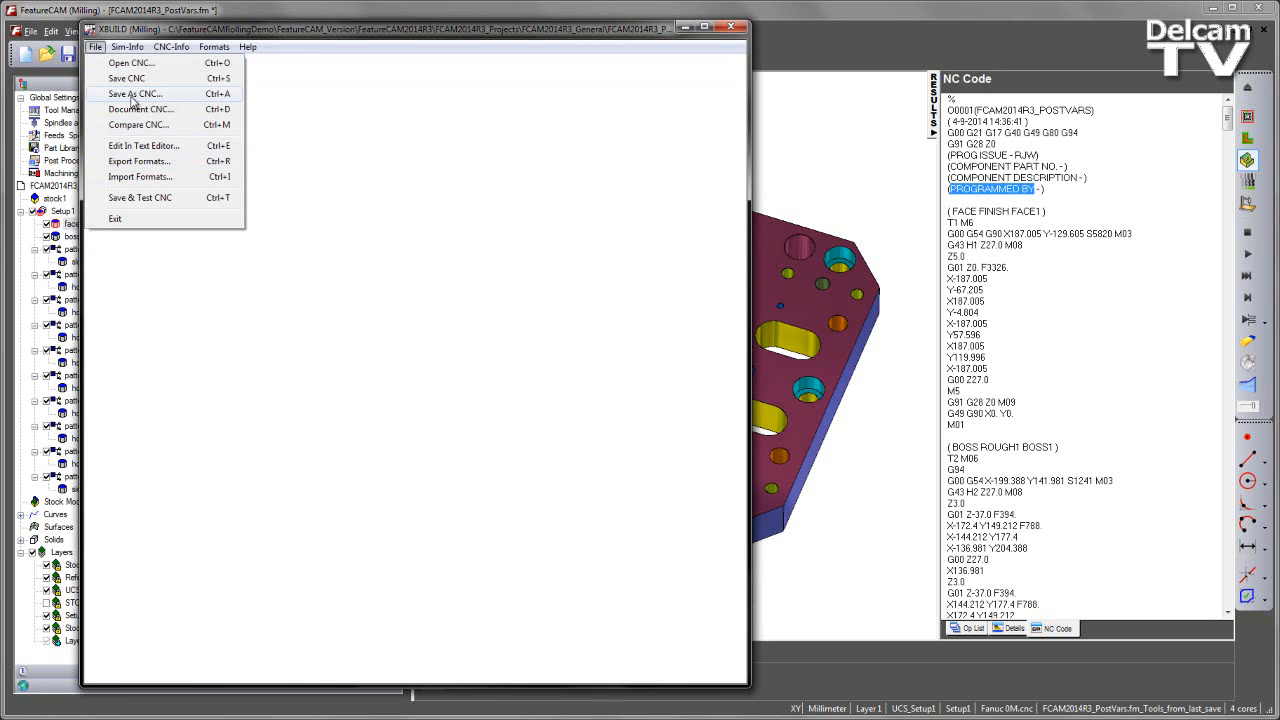
Save the post over Fanuc 9M Post Vars.cnc, replacing it, then Save & Test CNC.
left_click(134, 94)
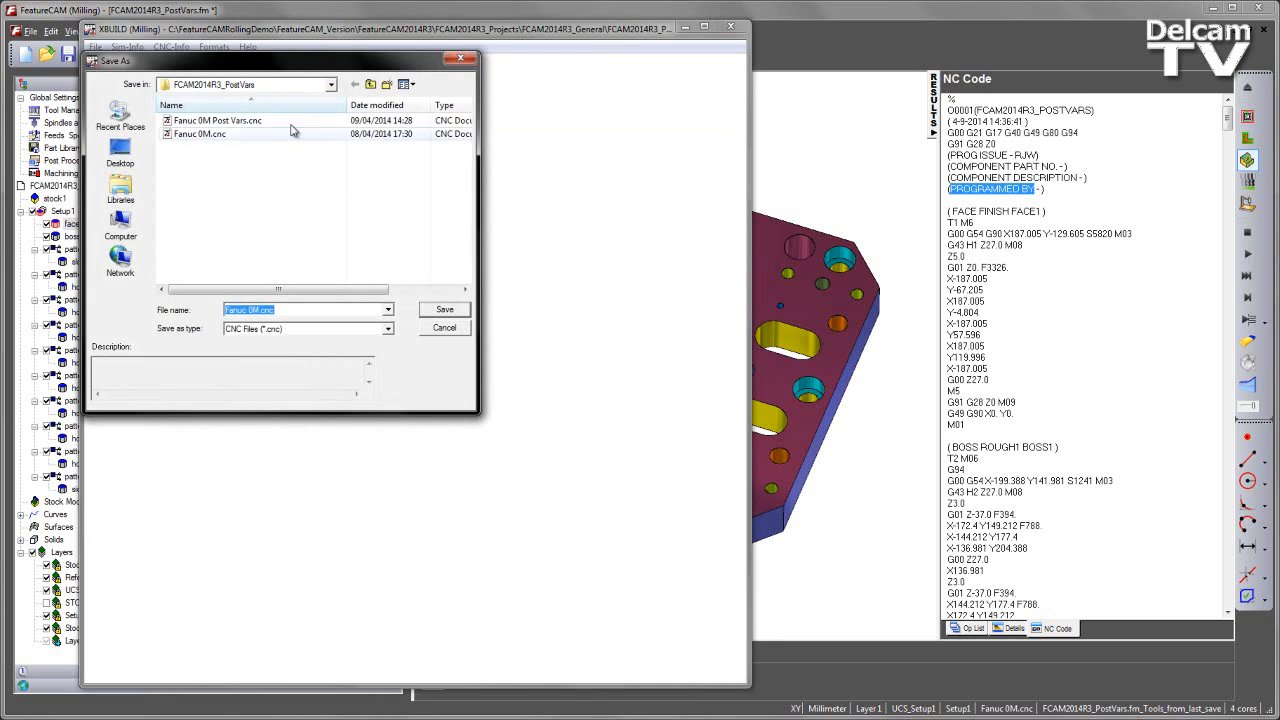
left_click(216, 120)
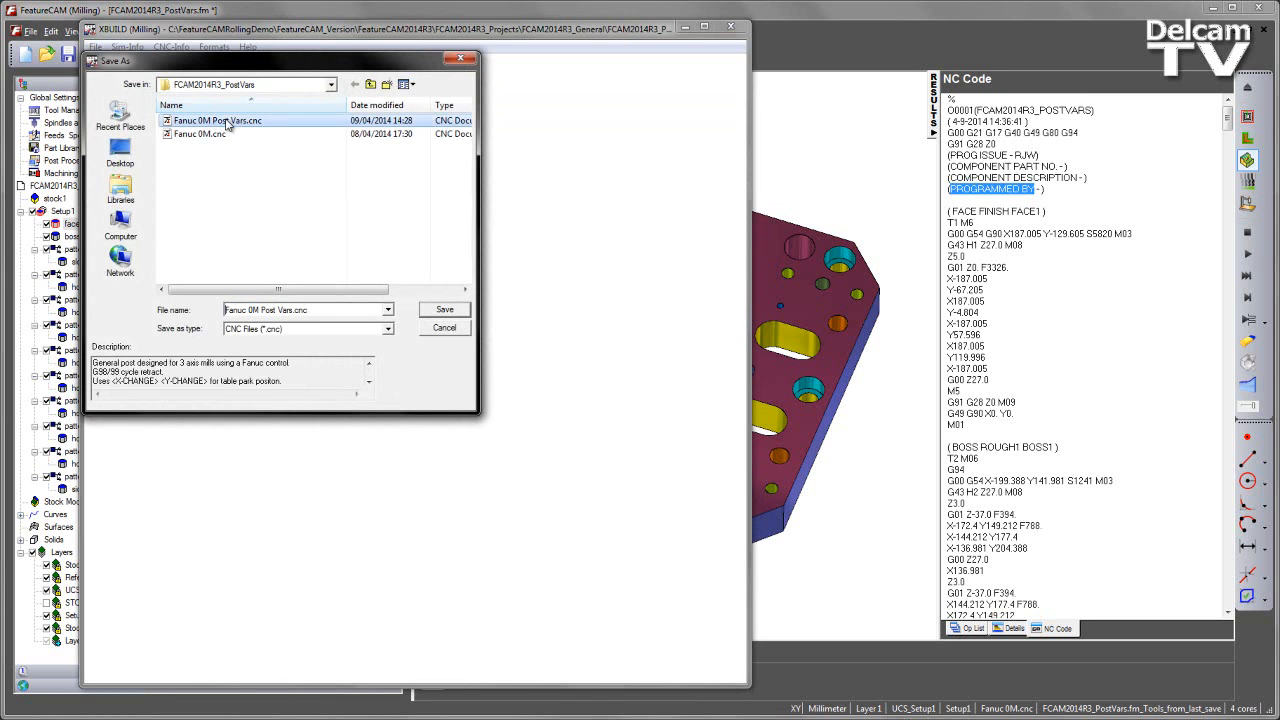
left_click(444, 308)
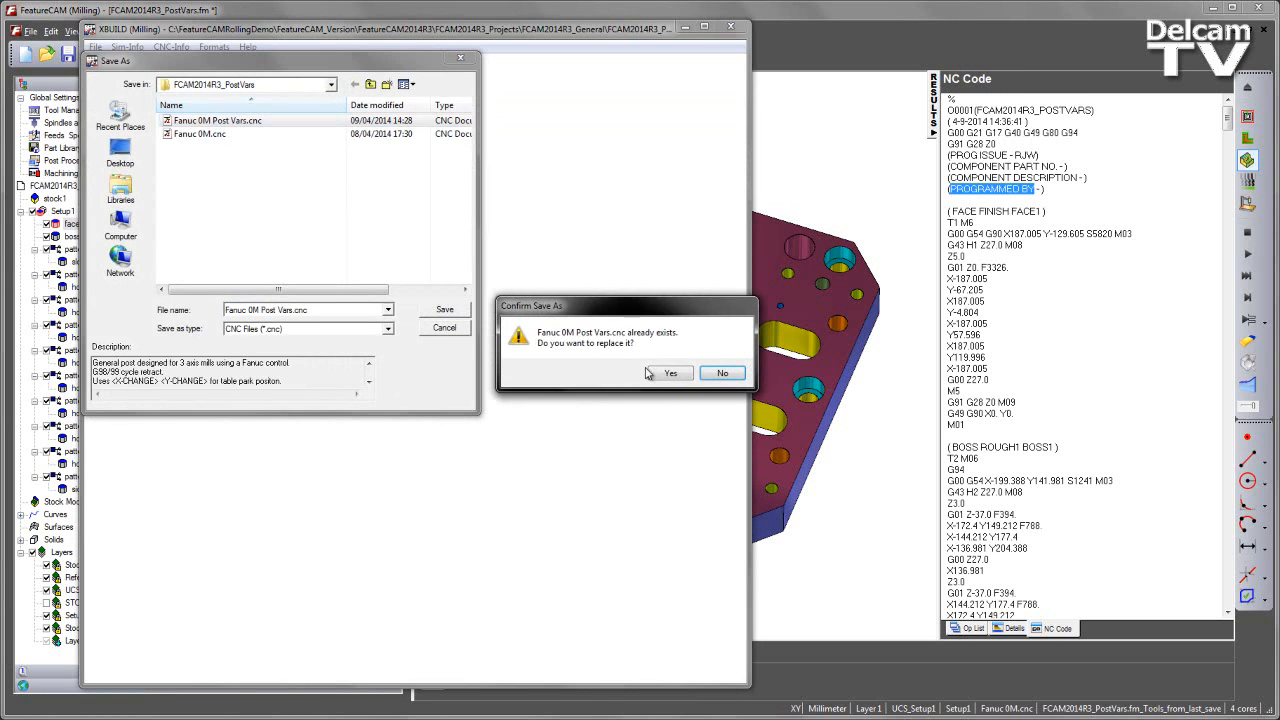
left_click(670, 372)
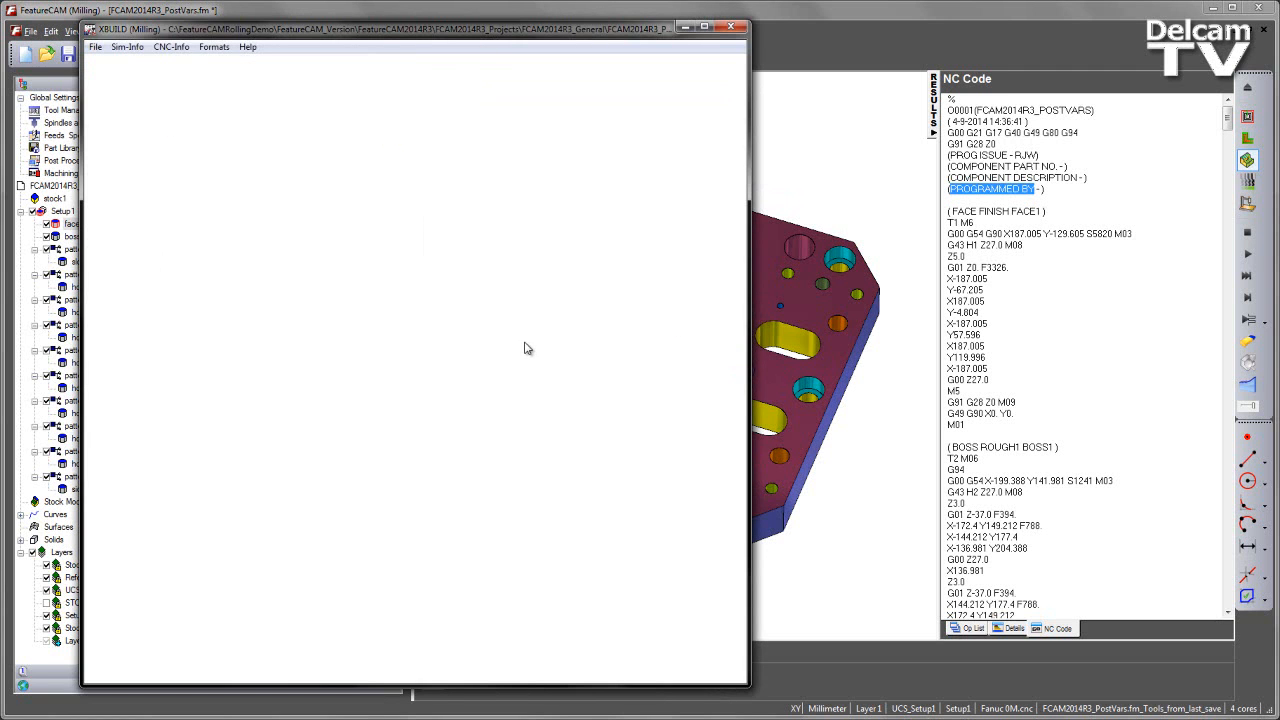
left_click(96, 48)
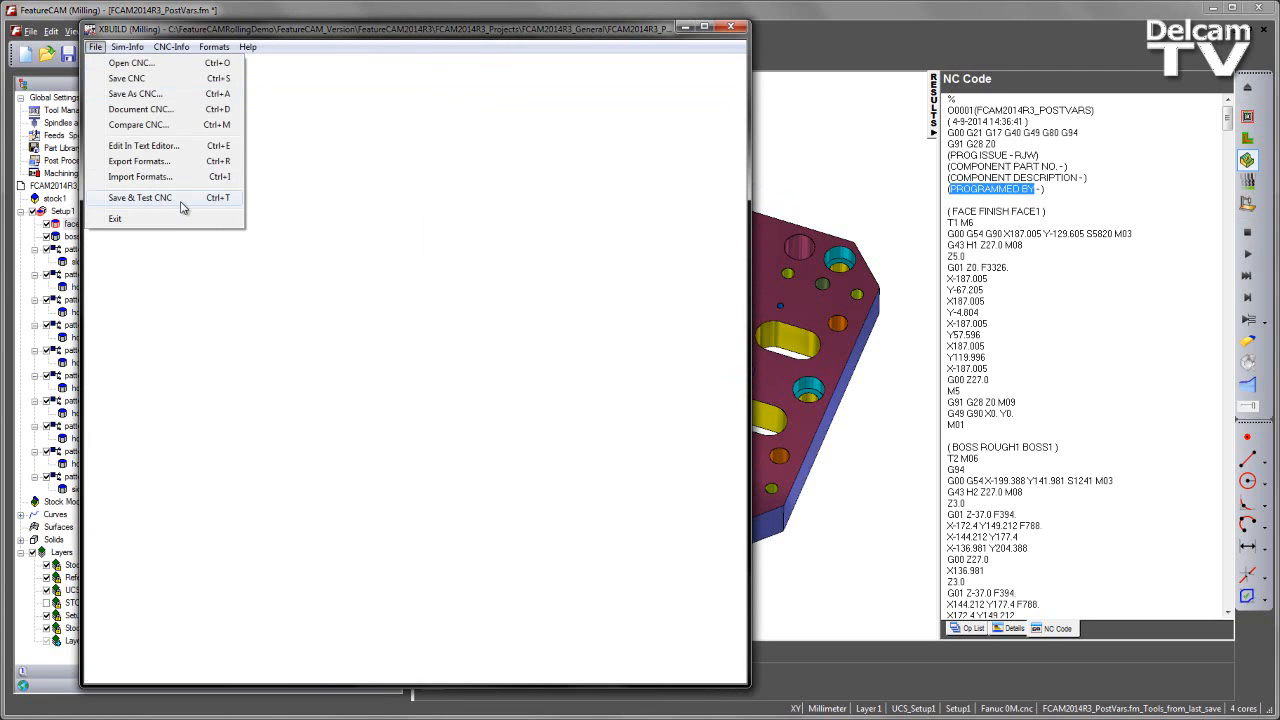
left_click(140, 198)
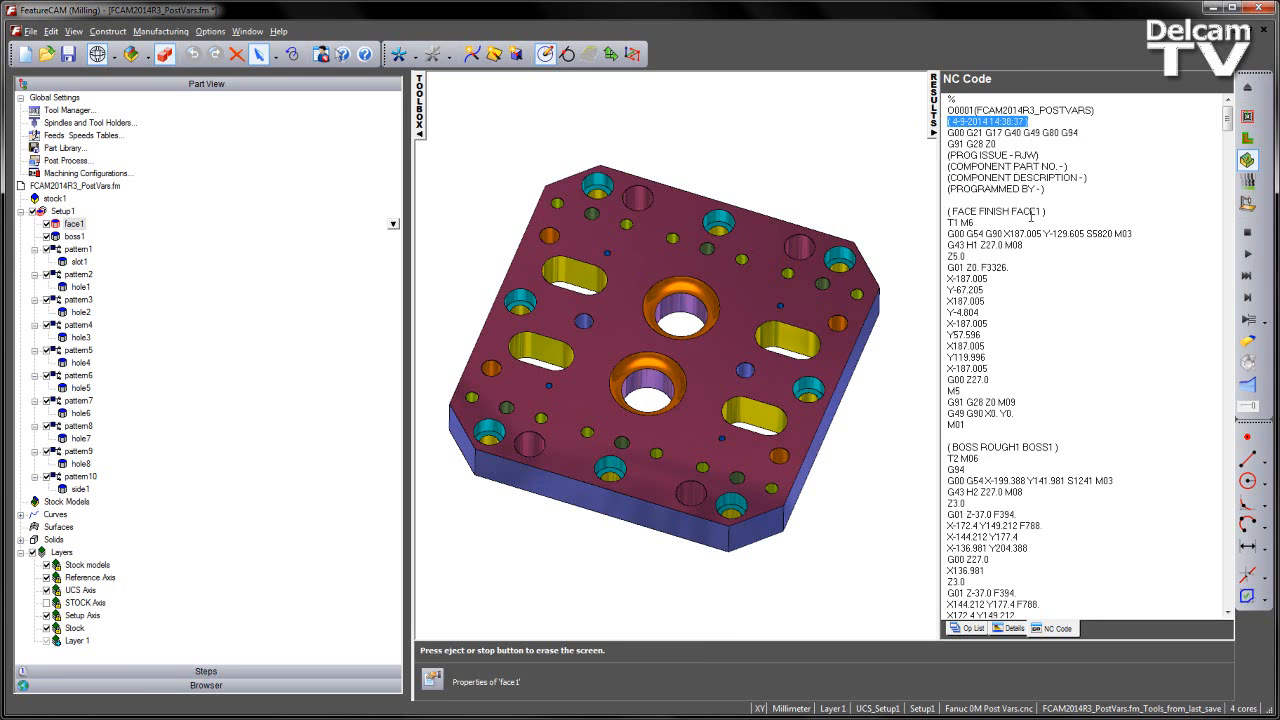
mouse_move(368, 190)
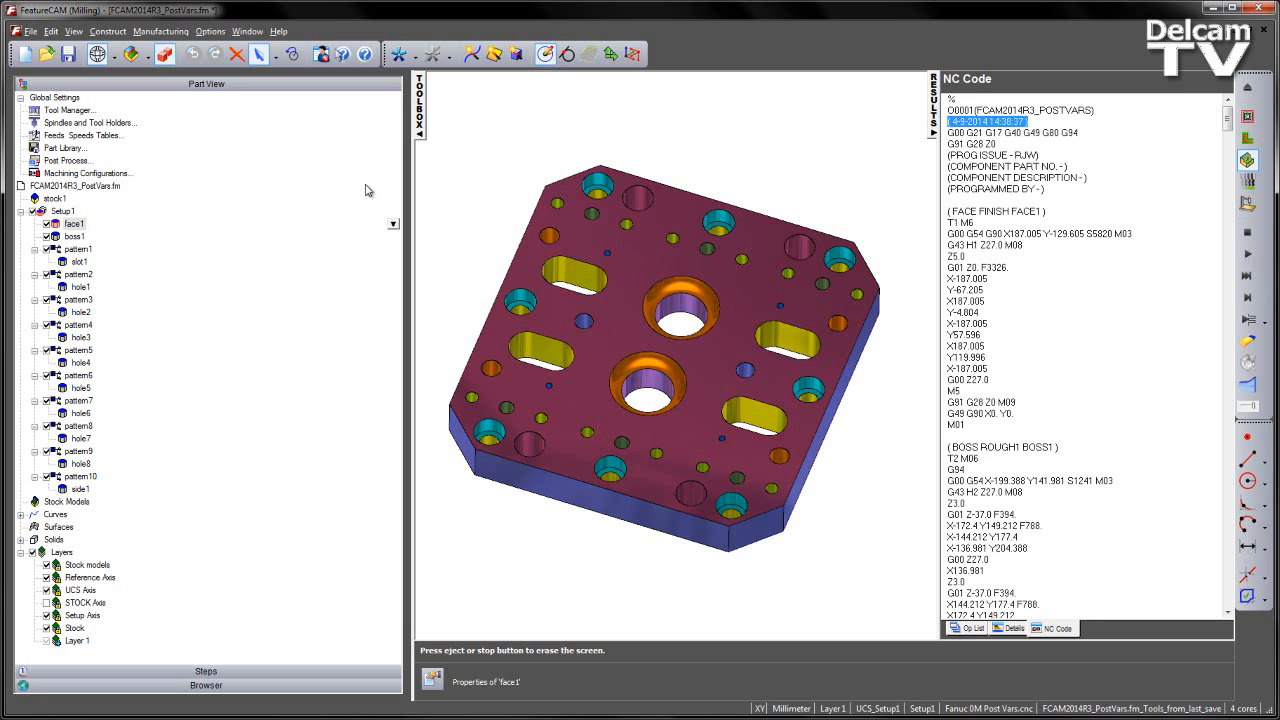
Fill face1's post variables with programmer RJW, part number 13554 and description MOL...
double_click(72, 224)
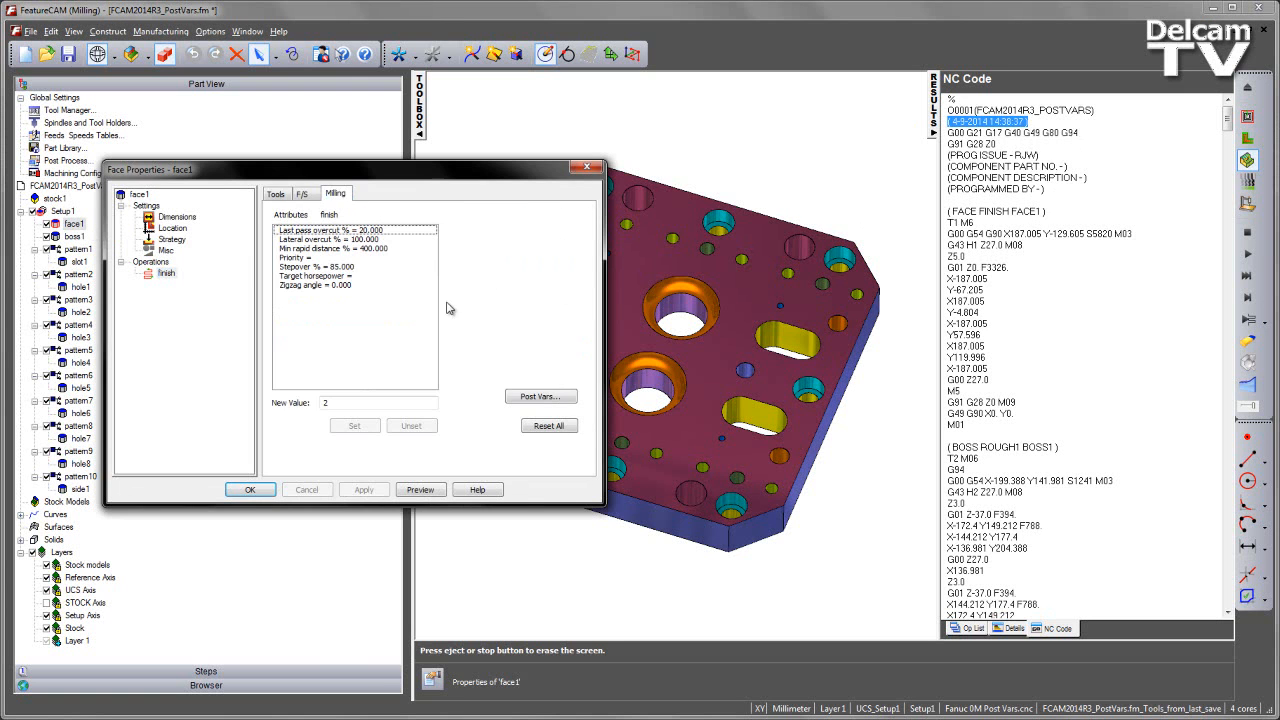
left_click(540, 396)
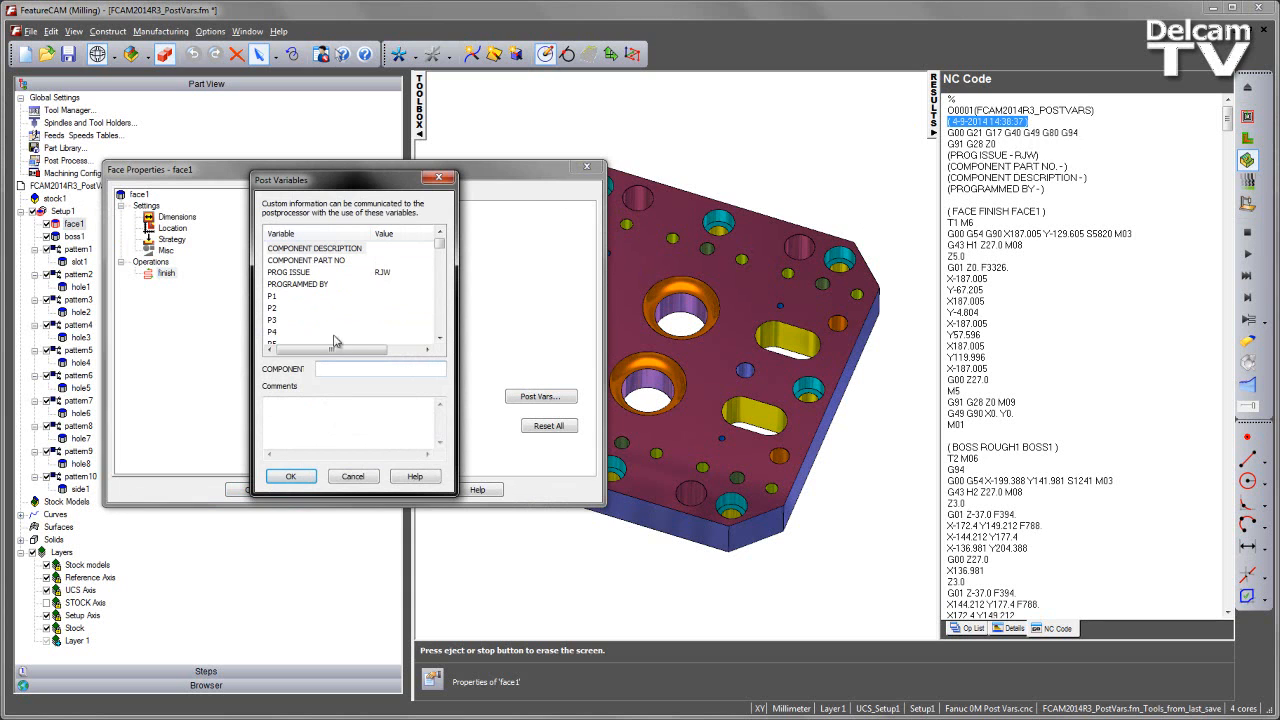
mouse_move(388, 342)
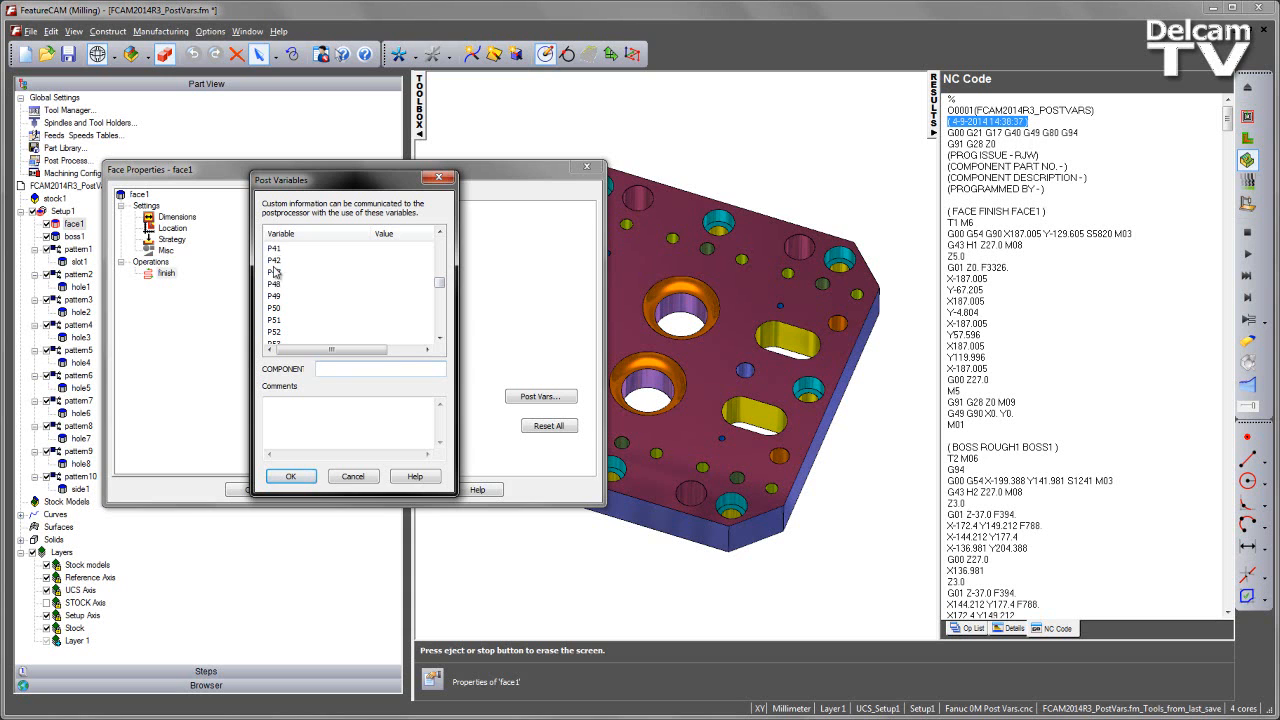
mouse_move(430, 296)
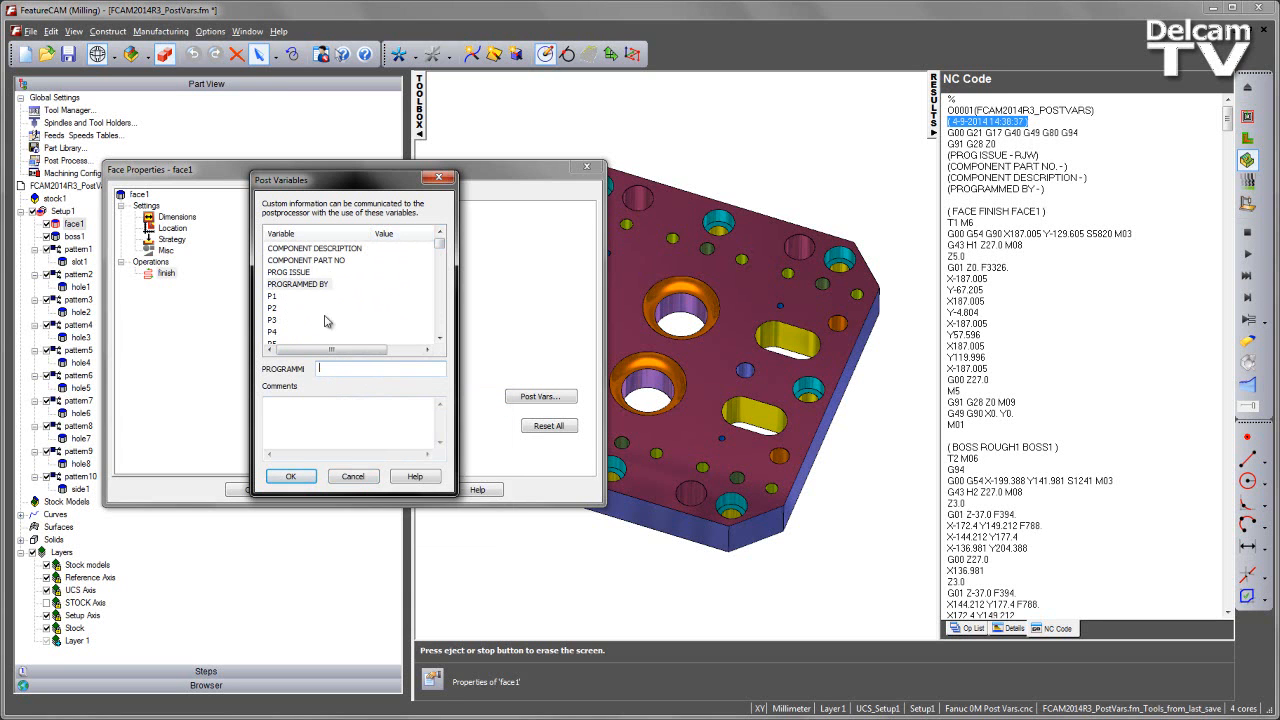
type("RJW")
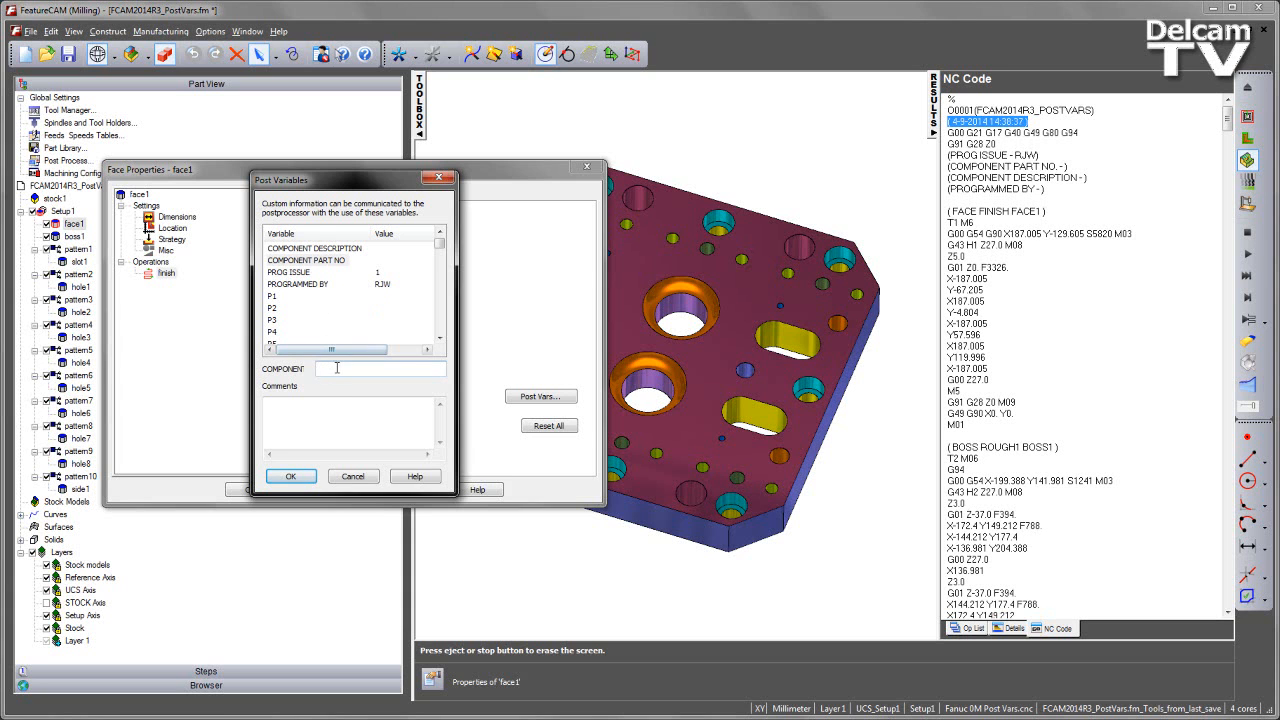
type("13554")
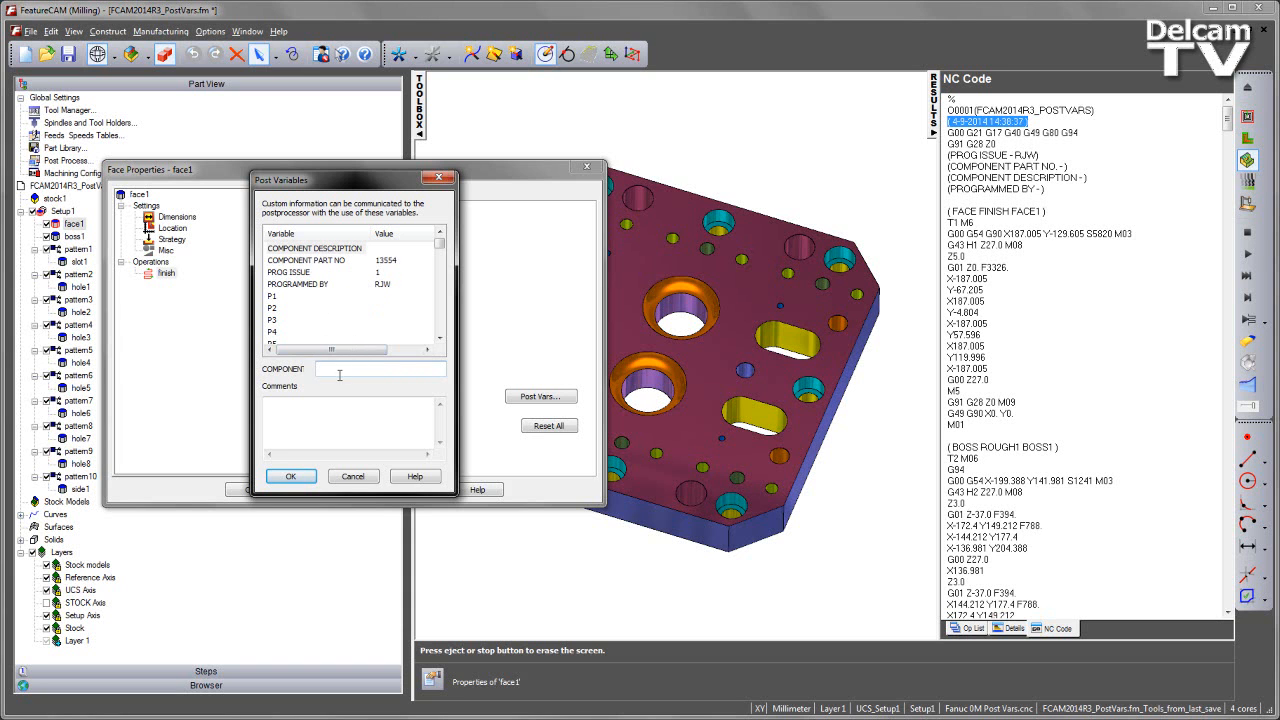
type("MOL")
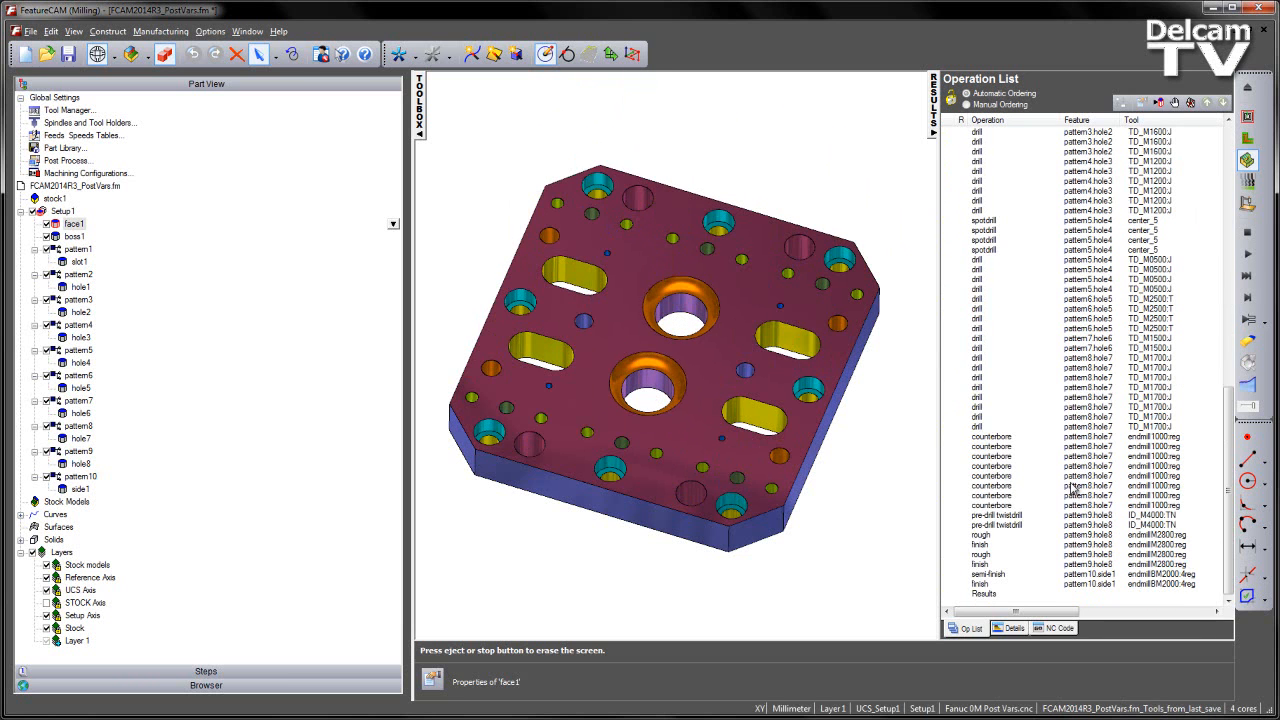
Check the NC header showing 13554, MOLD PLATE and RJW, then go to the post's Formats menu.
left_click(1052, 628)
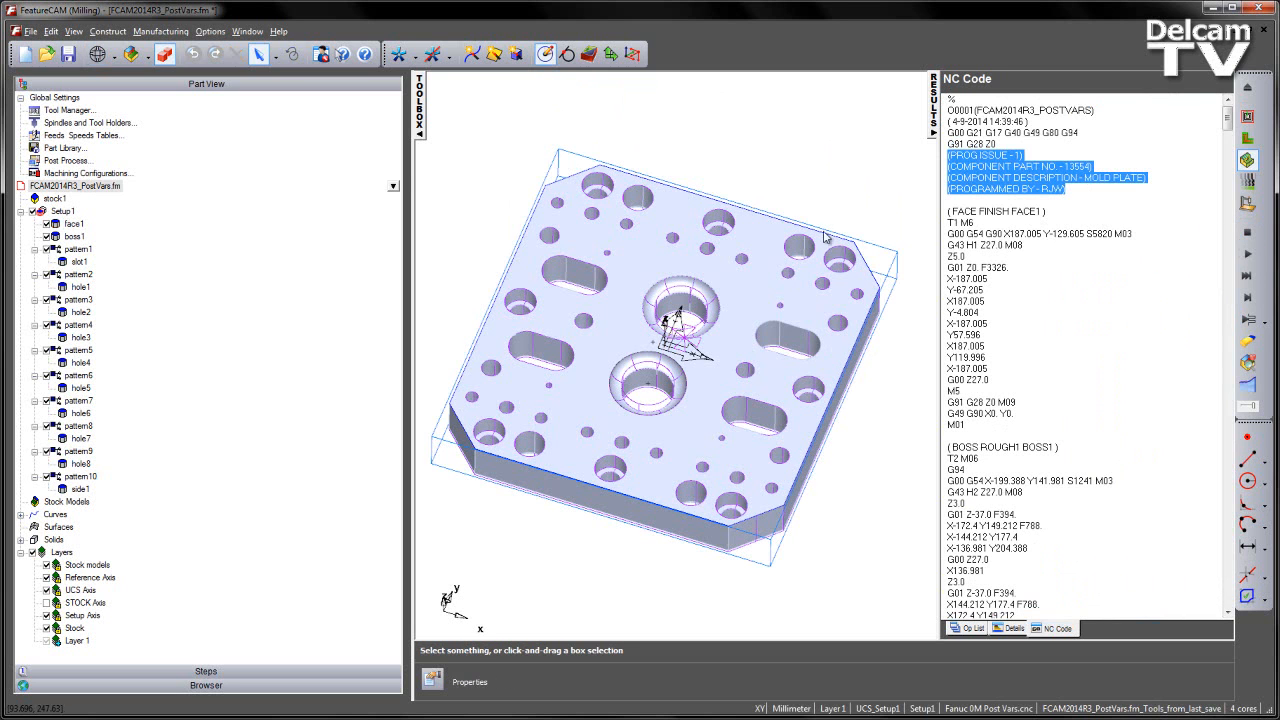
mouse_move(592, 564)
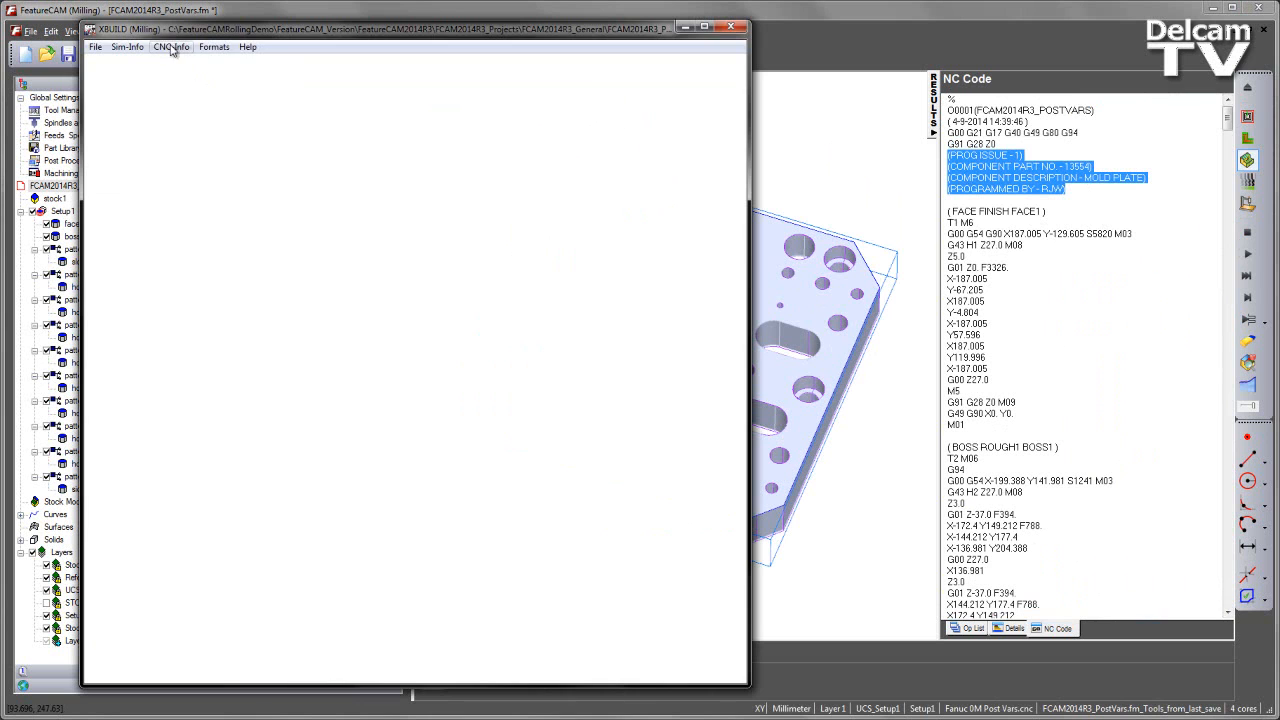
left_click(172, 48)
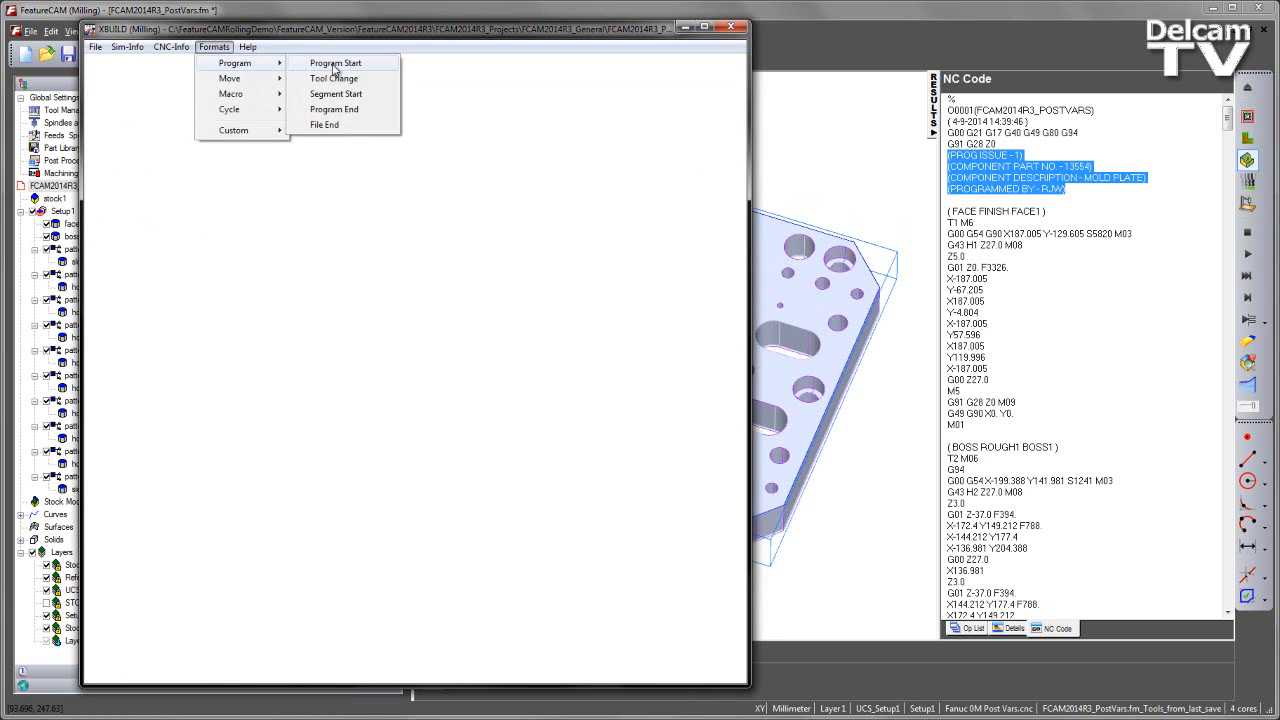
View the Program Start format's header lines that insert the named post variables.
left_click(336, 62)
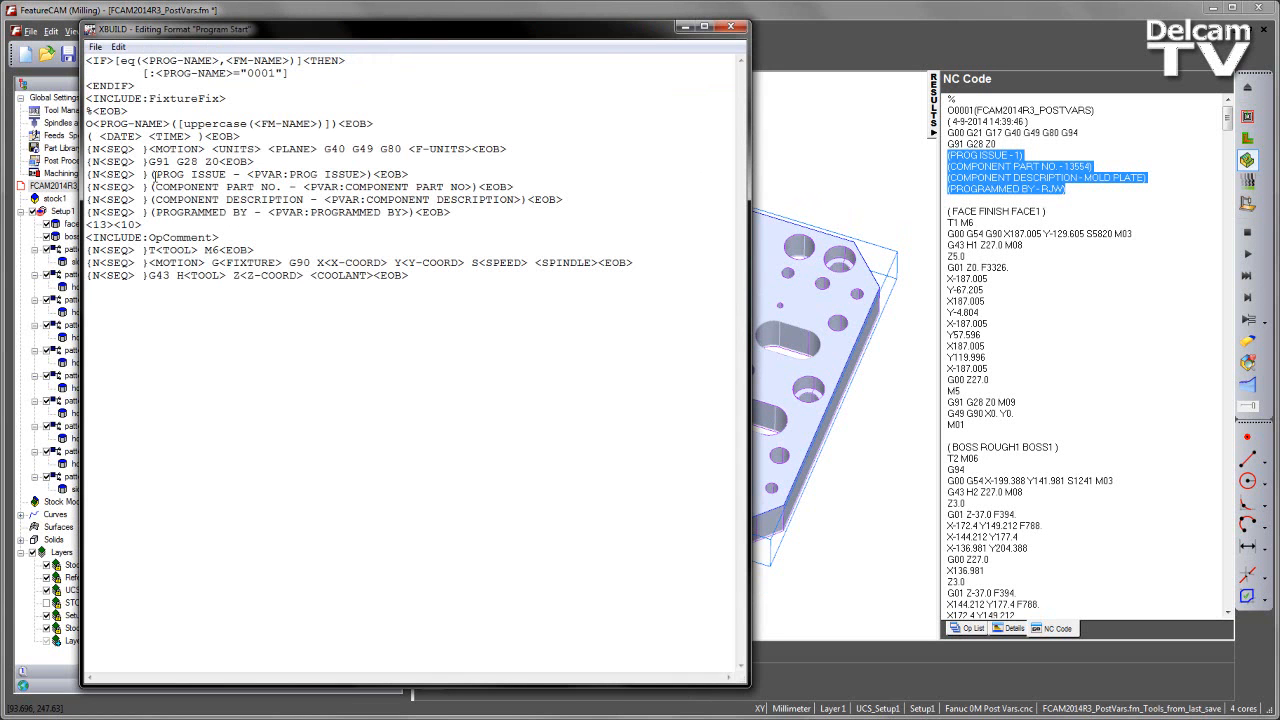
double_click(188, 174)
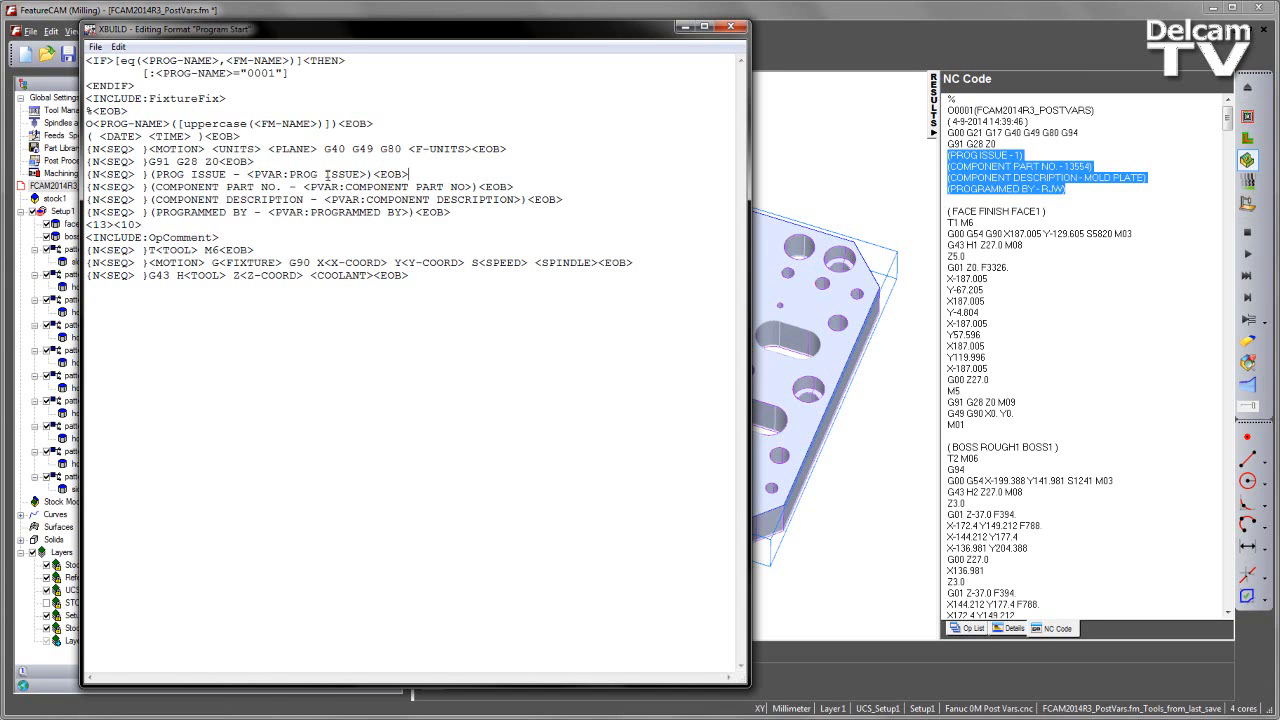
left_click(96, 46)
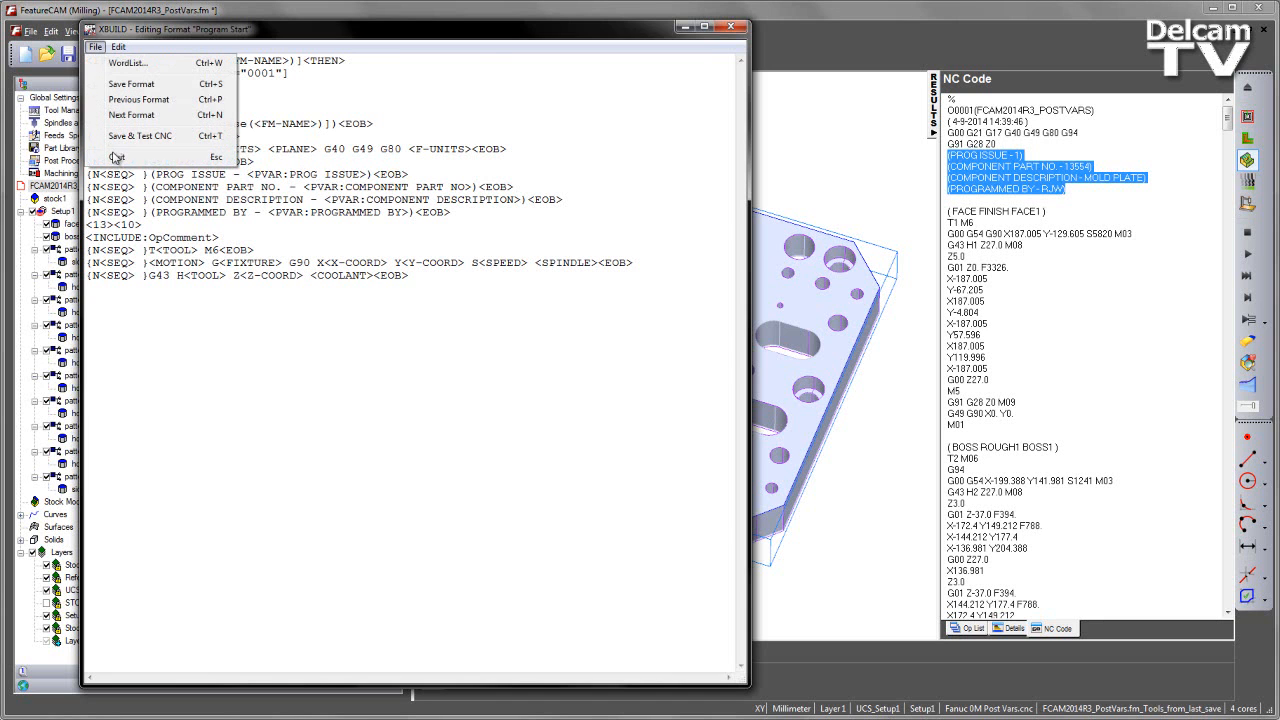